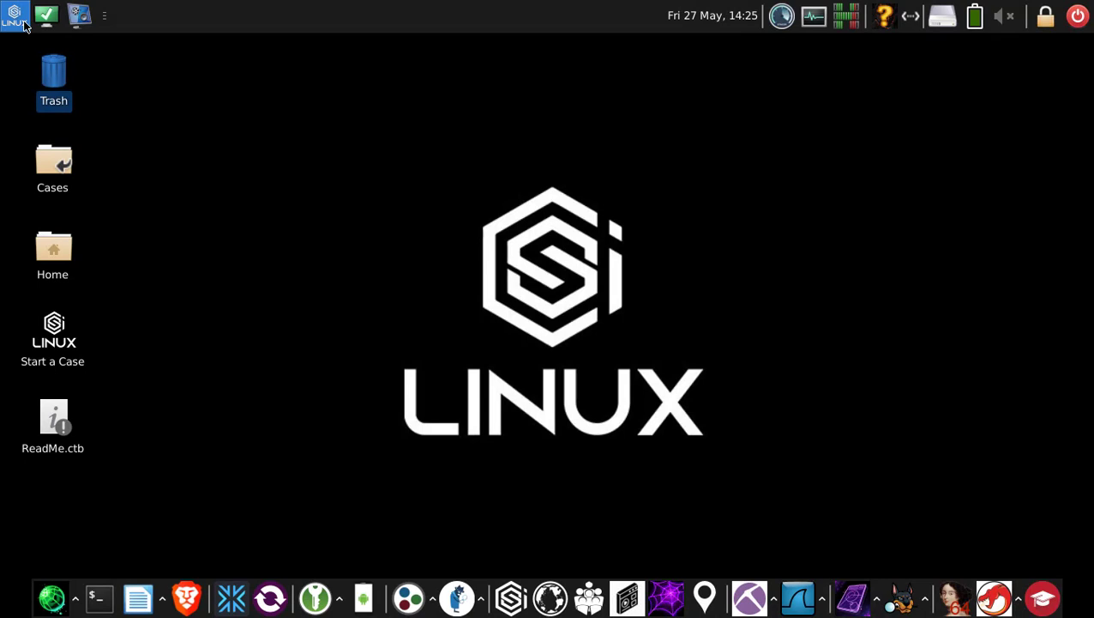
Launch Sock Puppet Builder from the OSINT menu to generate a new identity folder.
{"action": "left_click", "coordinate": [13, 16]}
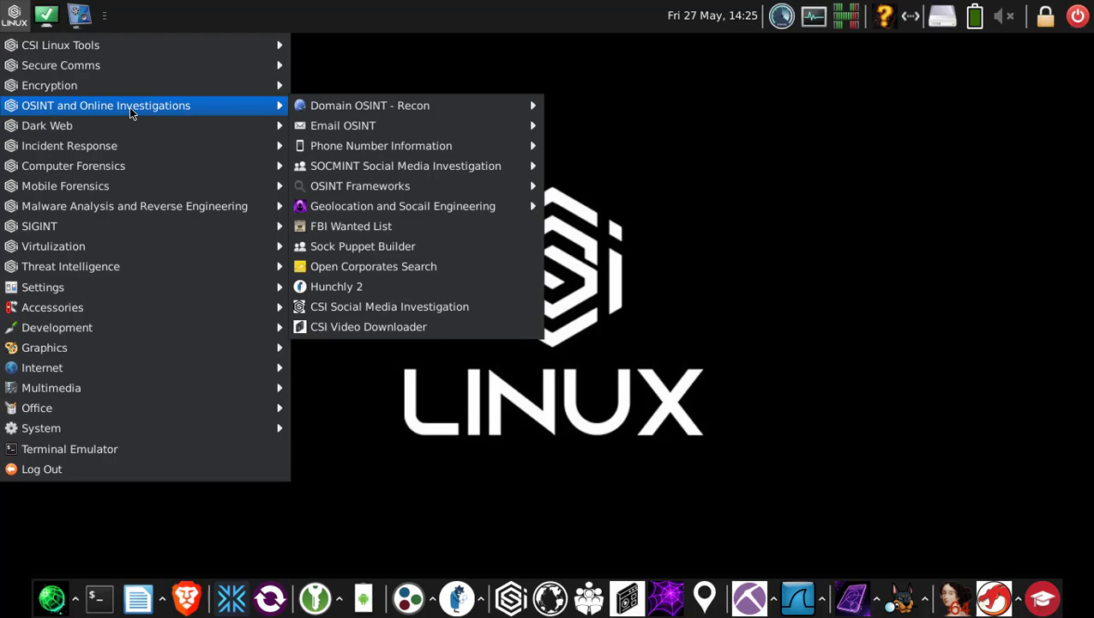
{"action": "mouse_move", "coordinate": [363, 247]}
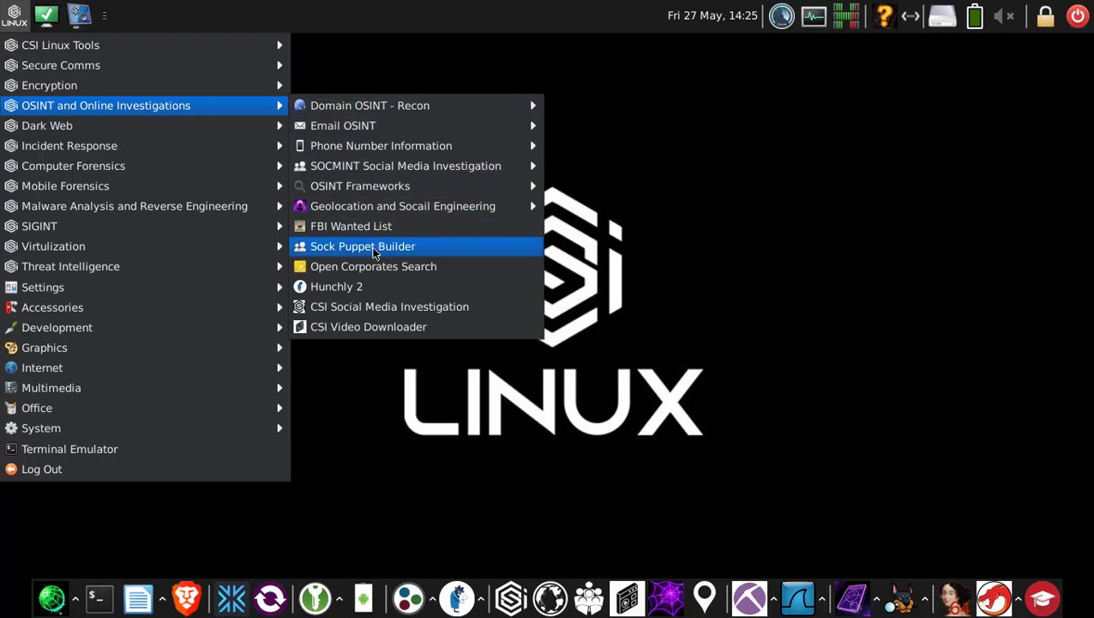
{"action": "left_click", "coordinate": [362, 247]}
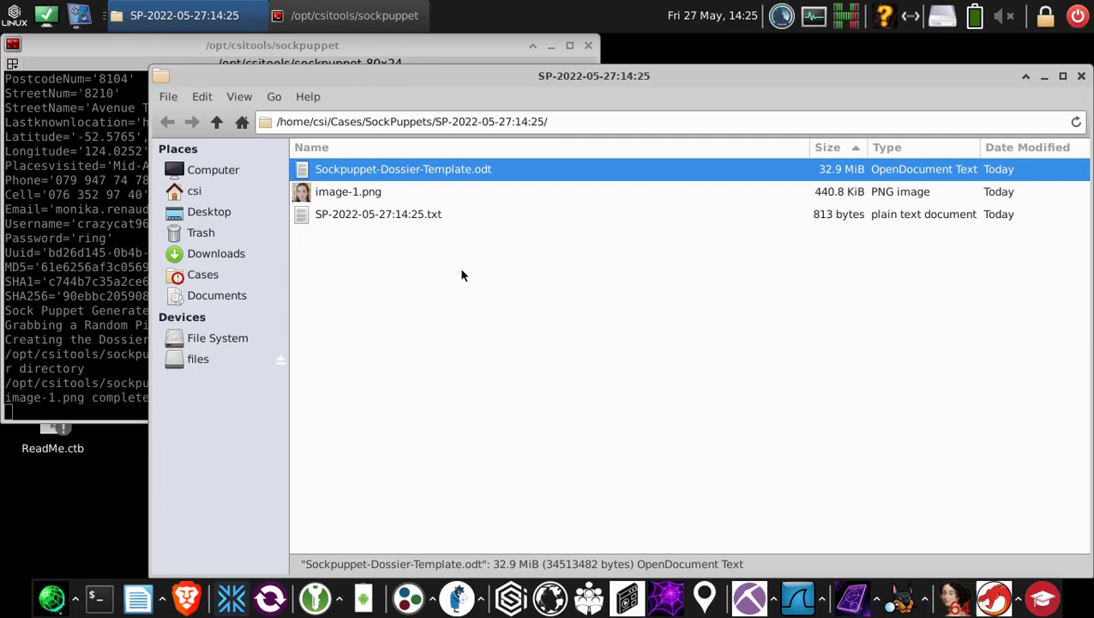
View image-1.png, then open the filled Sock Puppet .odt dossier in LibreOffice Writer.
{"action": "double_click", "coordinate": [348, 192]}
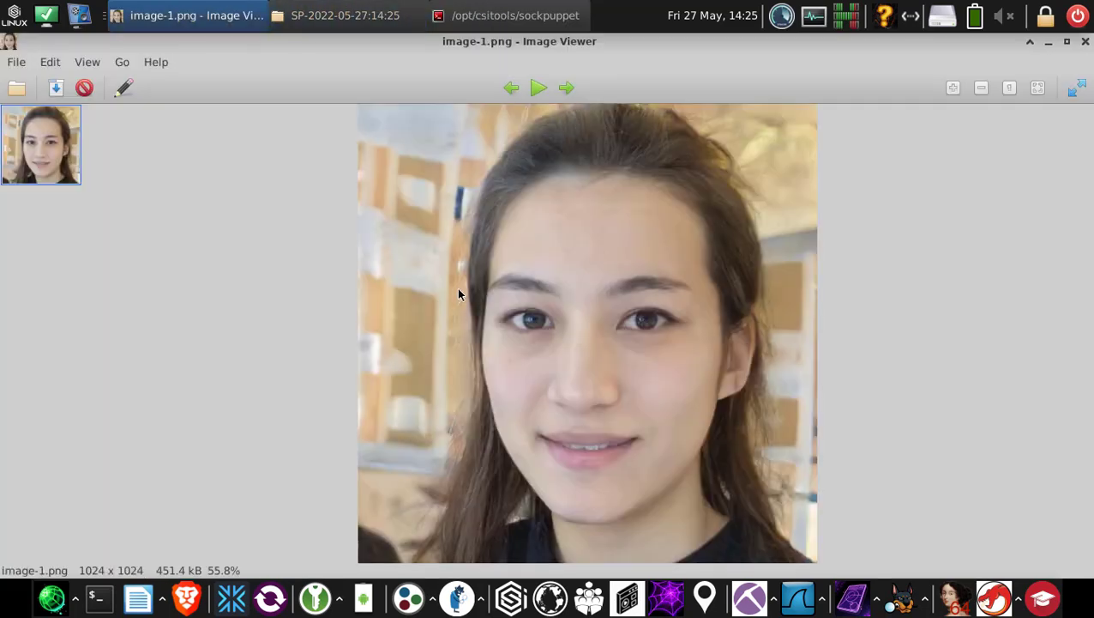
{"action": "mouse_move", "coordinate": [513, 281]}
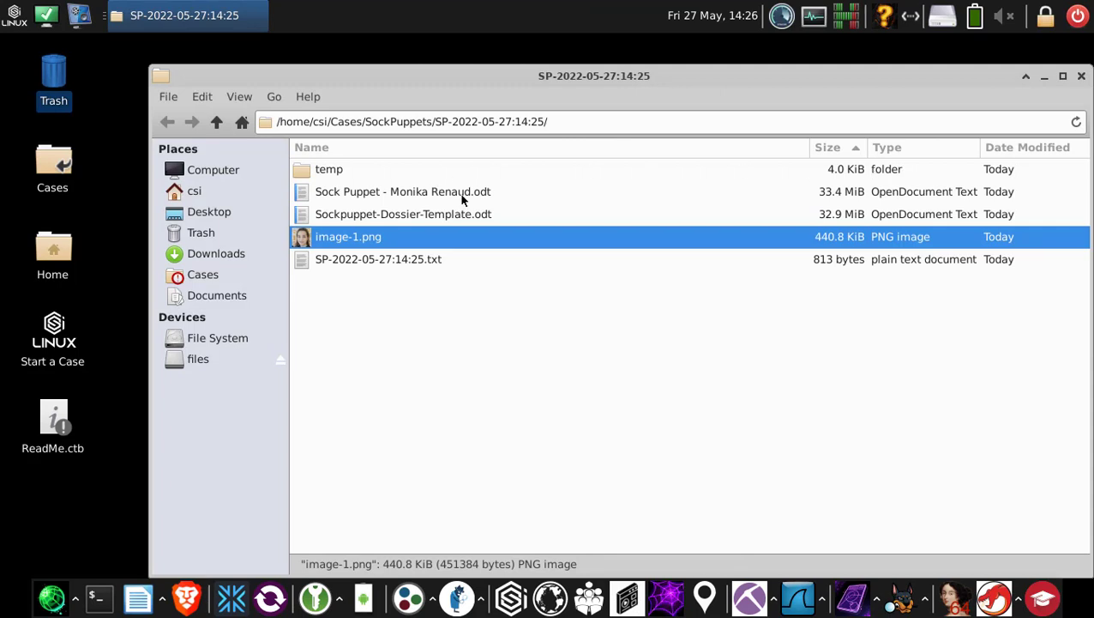
{"action": "left_click", "coordinate": [403, 192]}
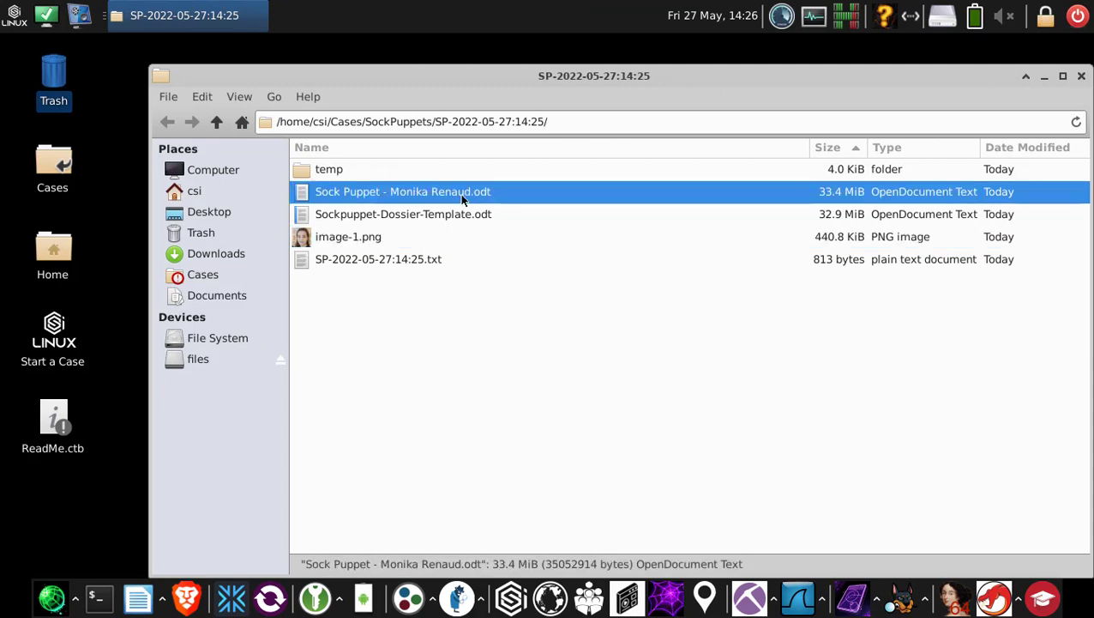
{"action": "double_click", "coordinate": [403, 192]}
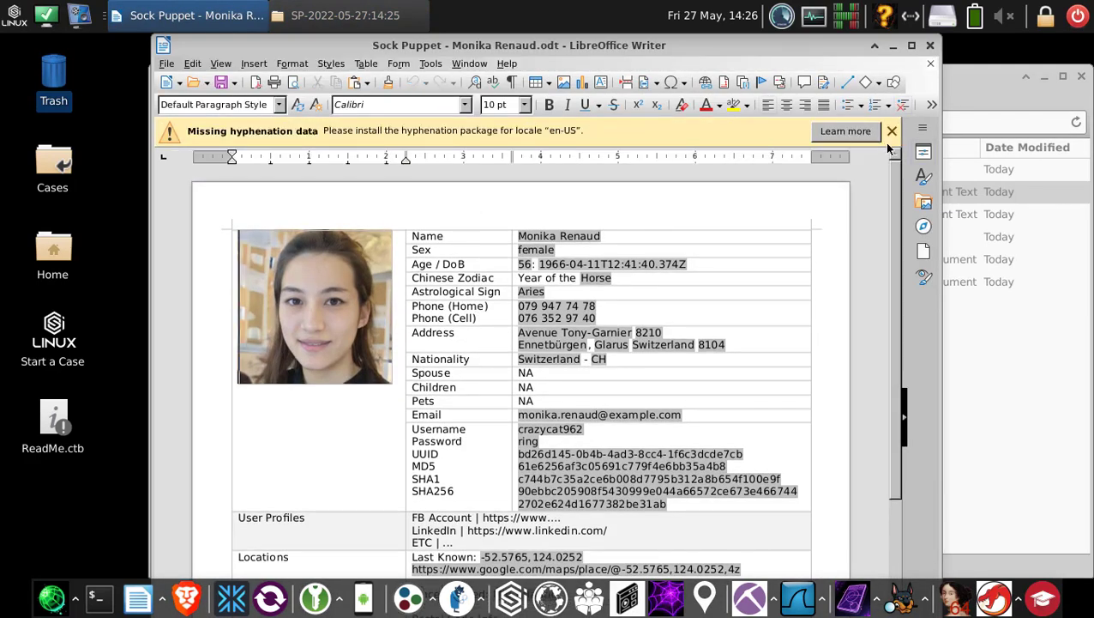
{"action": "mouse_move", "coordinate": [901, 202]}
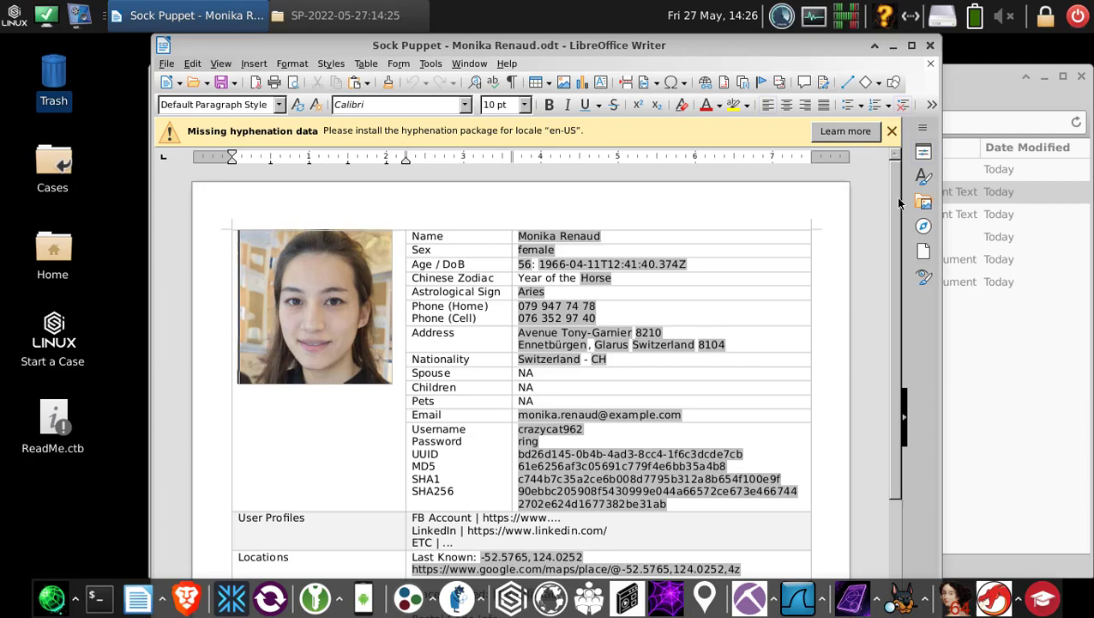
{"action": "scroll", "scroll_direction": "down", "scroll_amount": 3}
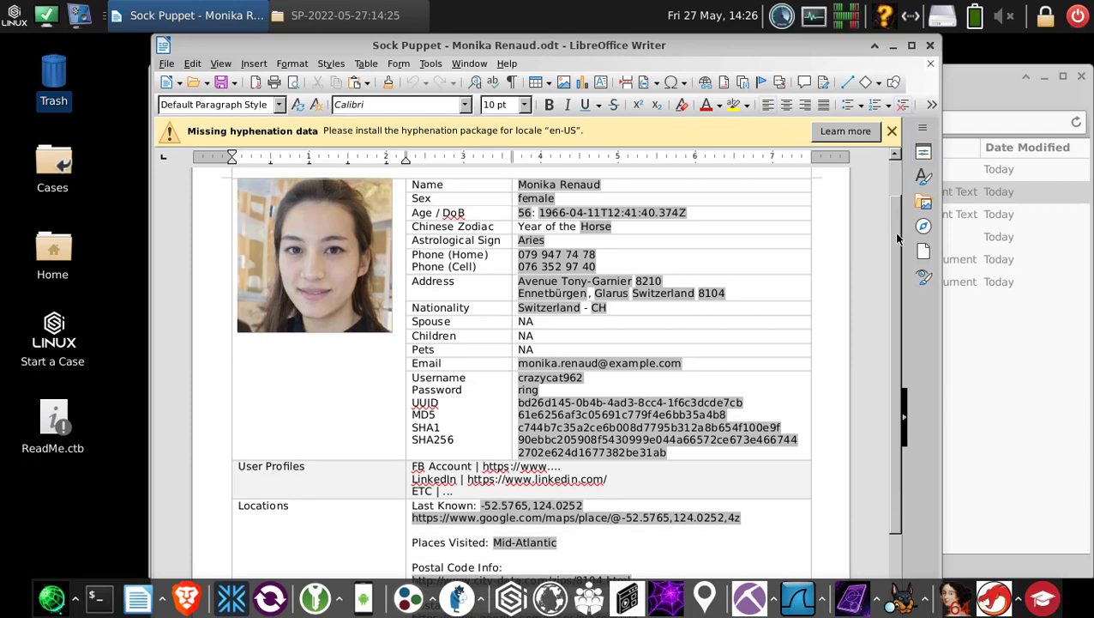
{"action": "scroll", "scroll_direction": "down", "scroll_amount": 3}
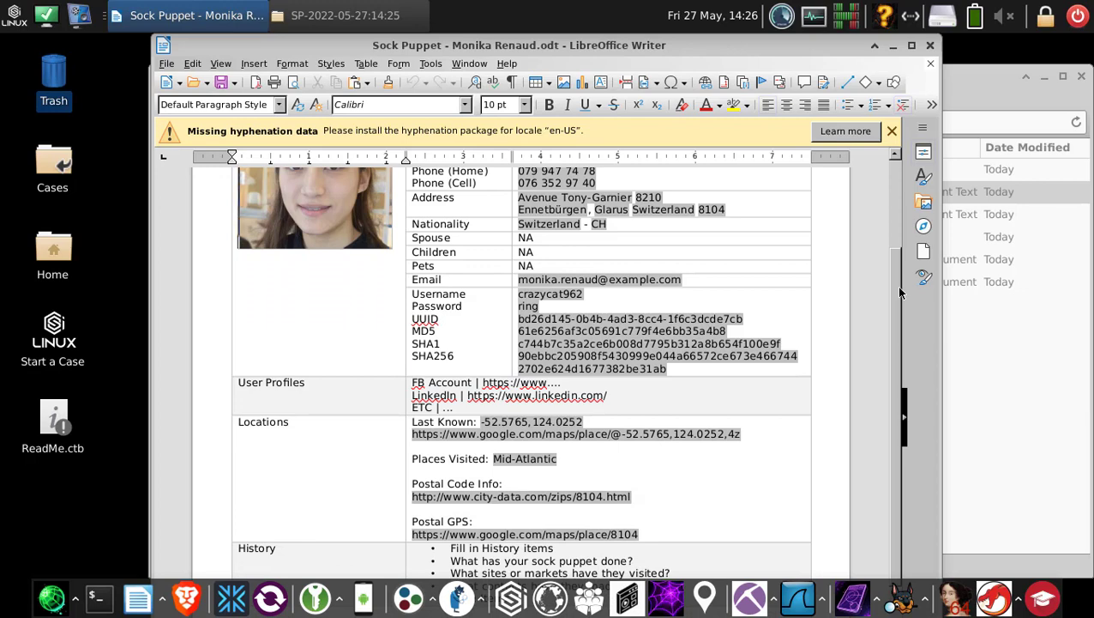
{"action": "scroll", "scroll_direction": "down", "scroll_amount": 3}
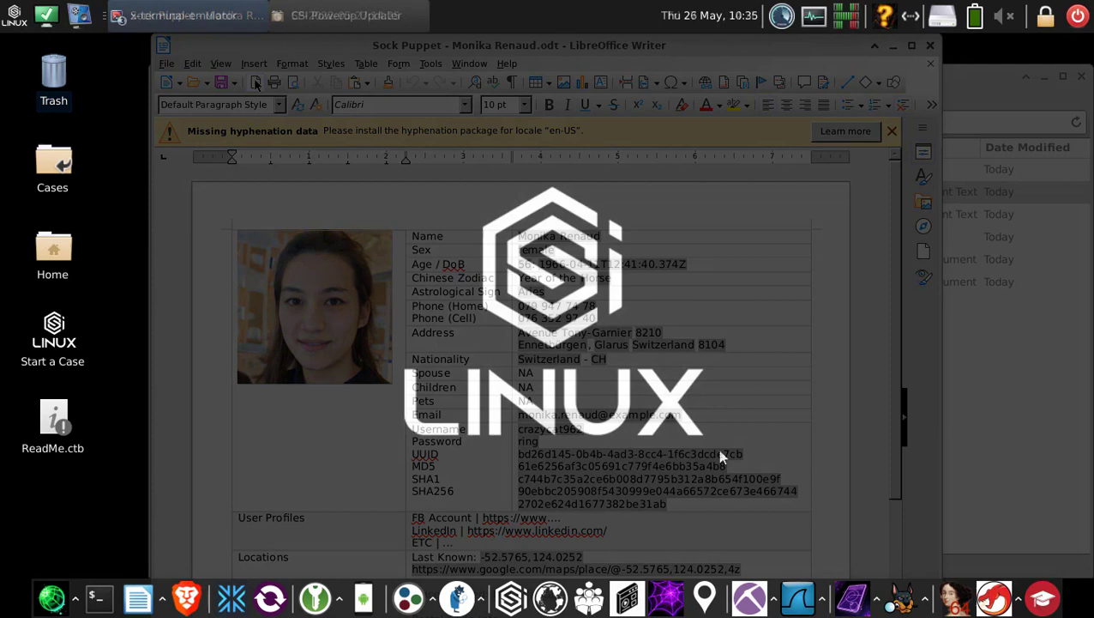
Run the FBI Wanted List tool so the Most Wanted list lands as Wanted.txt.
{"action": "left_click", "coordinate": [13, 14]}
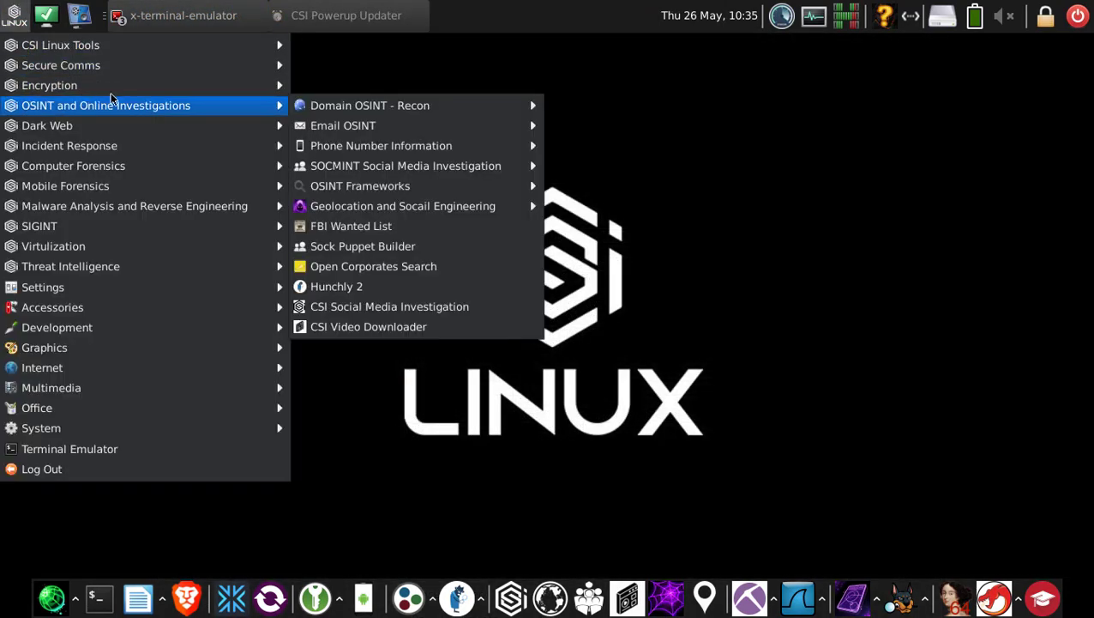
{"action": "mouse_move", "coordinate": [343, 125]}
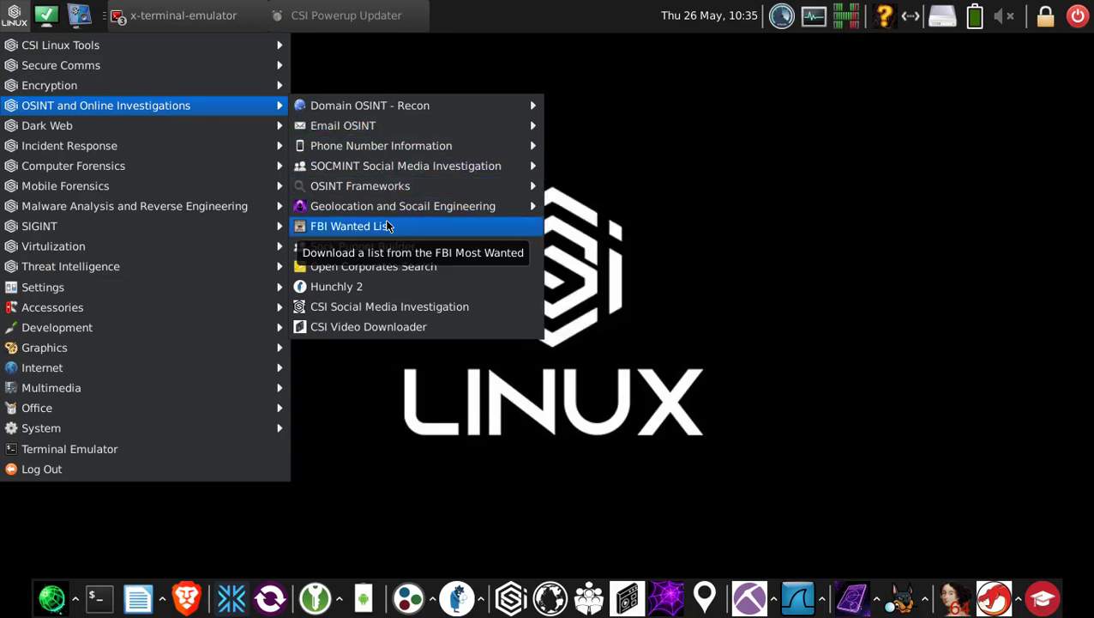
{"action": "mouse_move", "coordinate": [405, 230]}
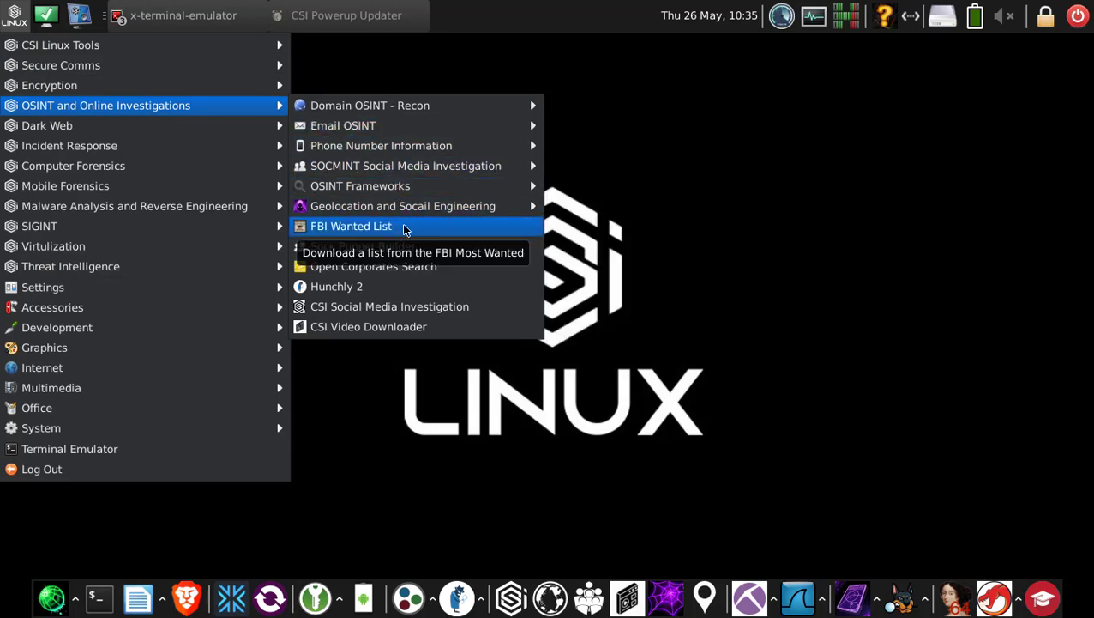
{"action": "left_click", "coordinate": [350, 226]}
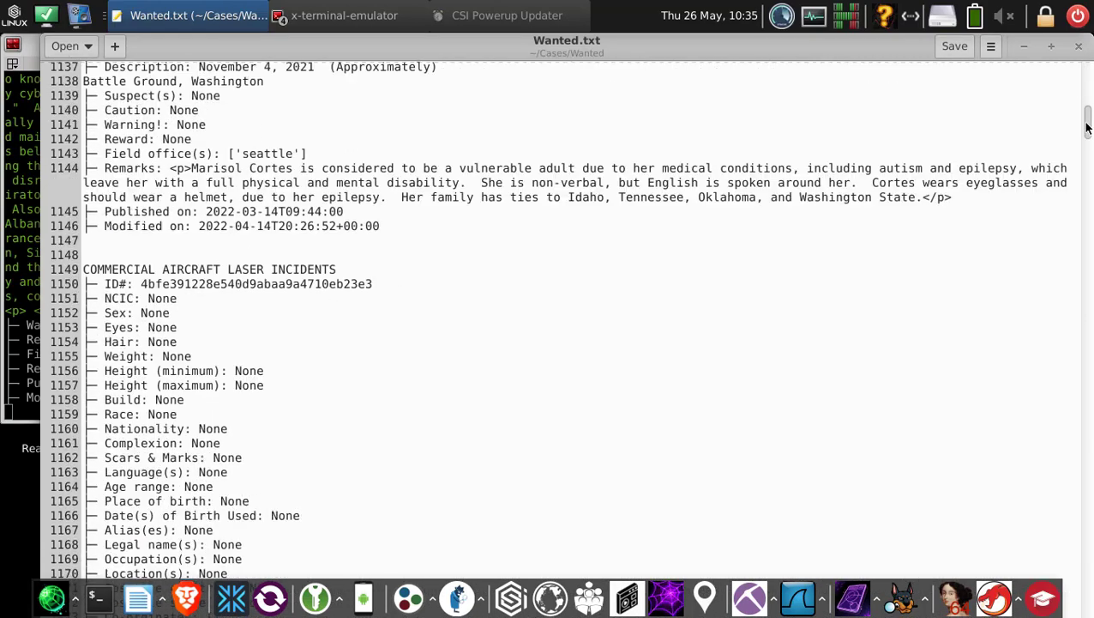
{"action": "scroll", "scroll_direction": "down", "scroll_amount": 3}
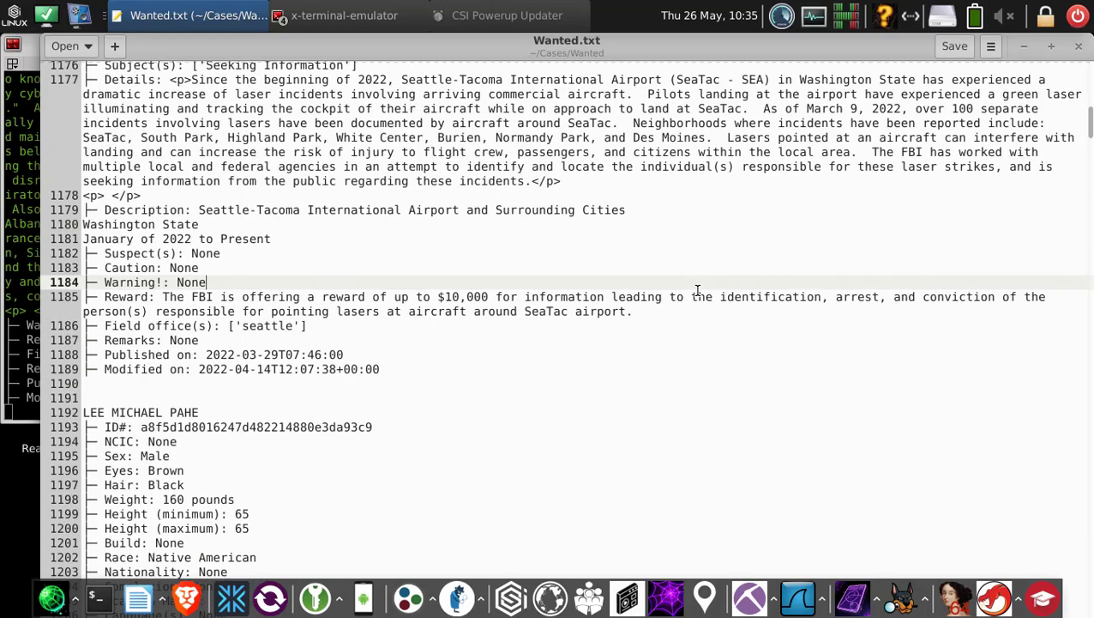
{"action": "scroll", "scroll_direction": "down", "scroll_amount": 3}
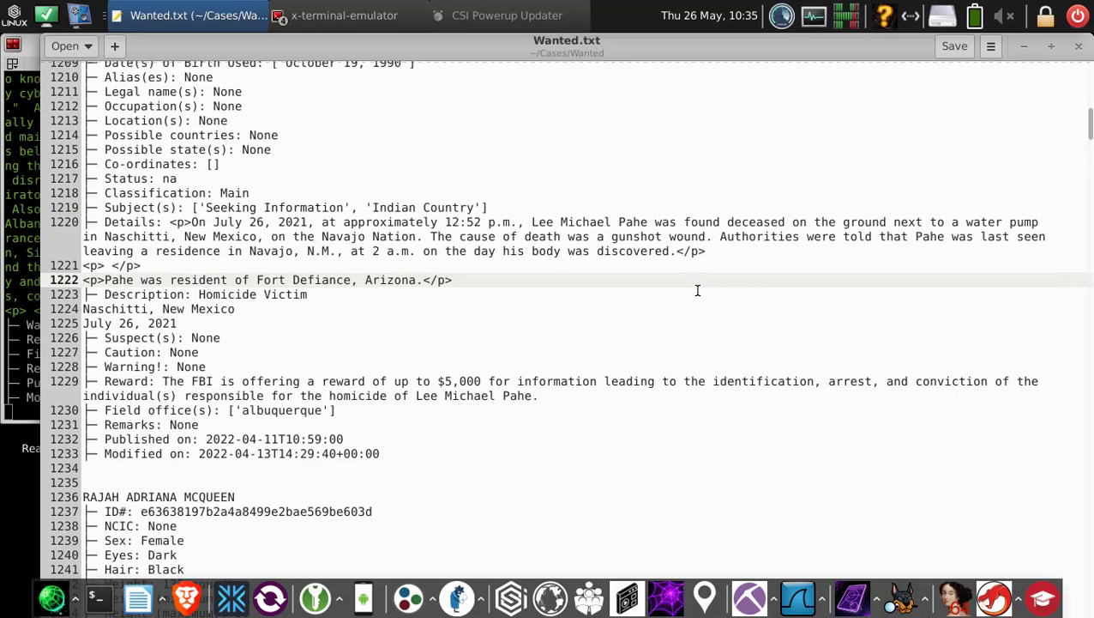
{"action": "scroll", "scroll_direction": "down", "scroll_amount": 3}
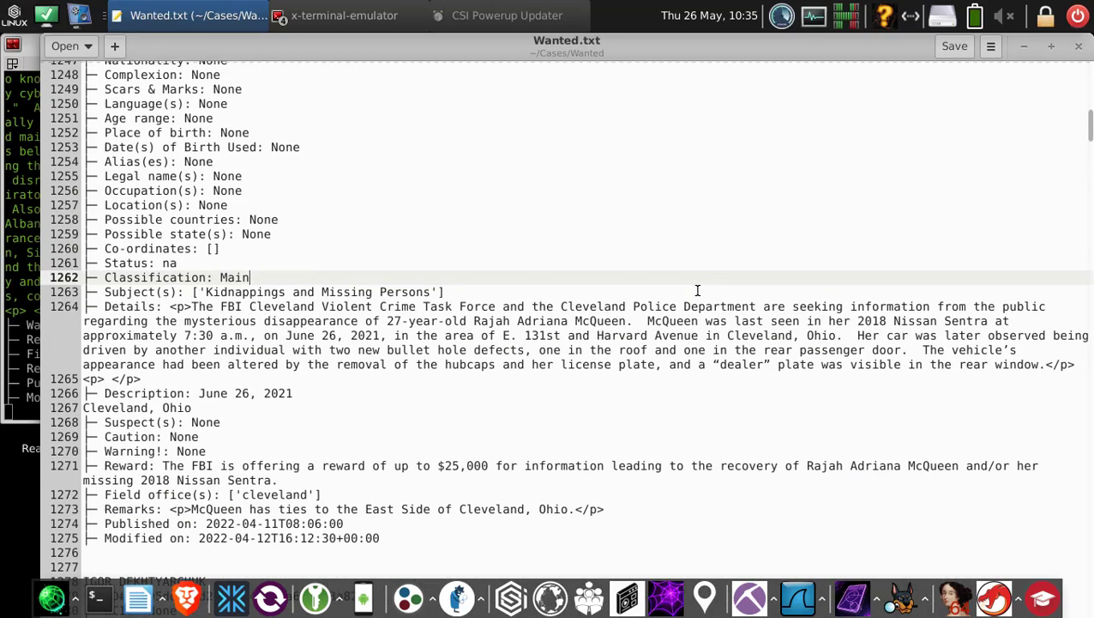
{"action": "scroll", "scroll_direction": "down", "scroll_amount": 3}
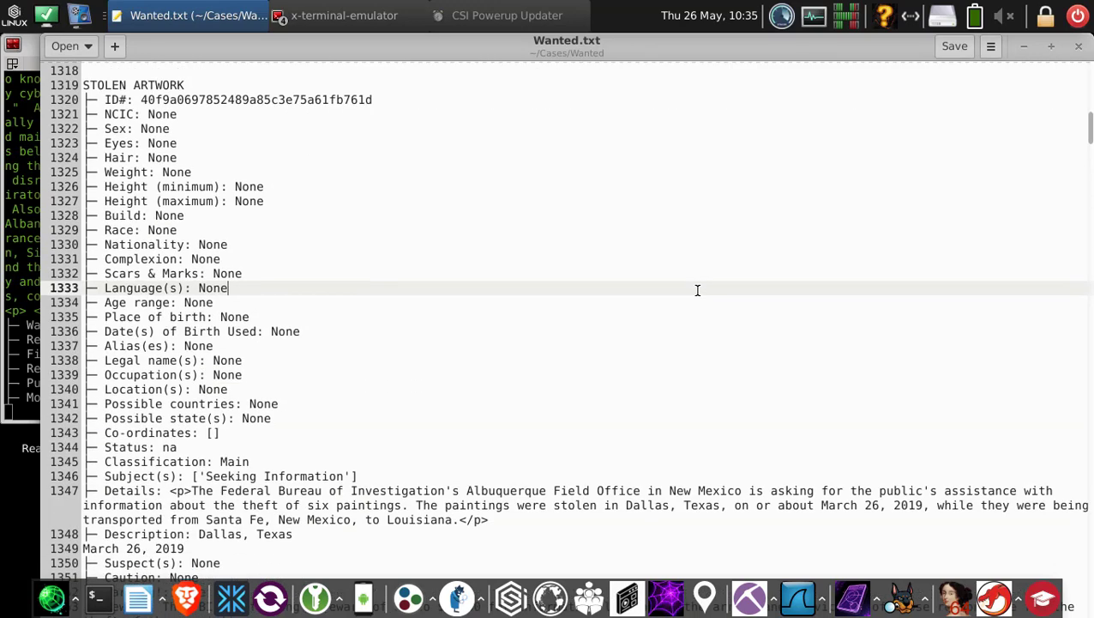
{"action": "scroll", "scroll_direction": "down", "scroll_amount": 3}
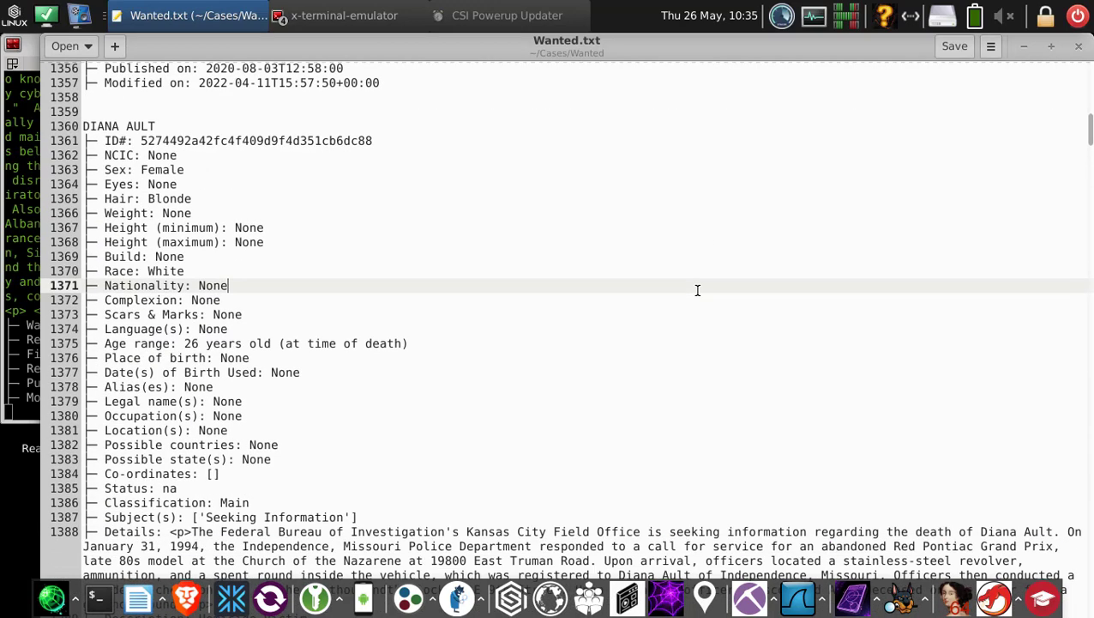
{"action": "scroll", "scroll_direction": "down", "scroll_amount": 3}
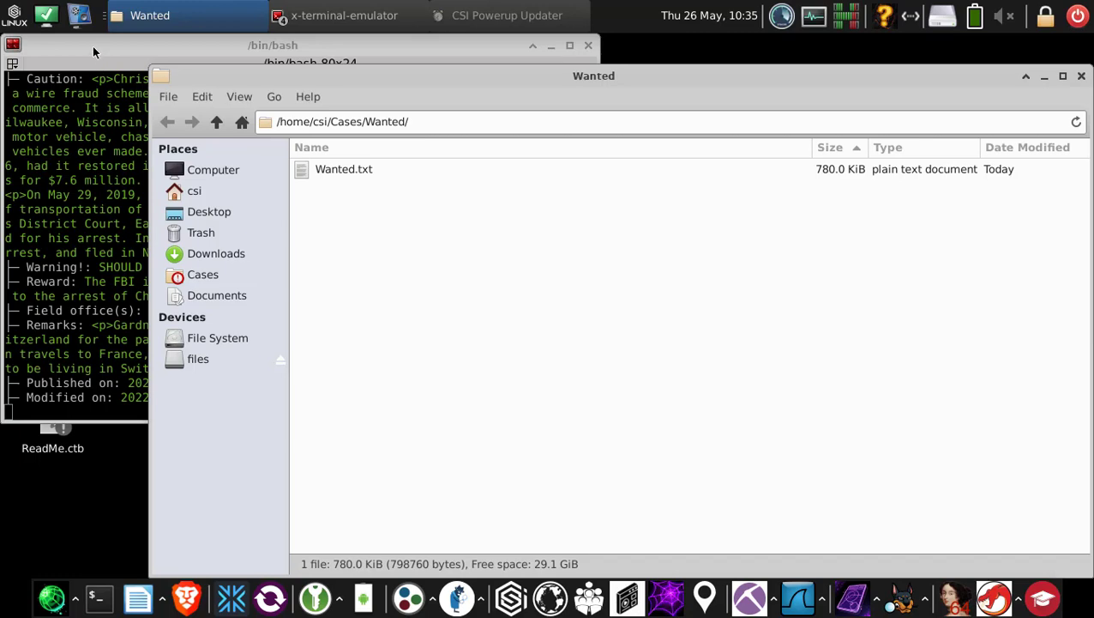
Open a wanted-person PDF poster from the Wanted folder in Brave.
{"action": "left_click", "coordinate": [344, 16]}
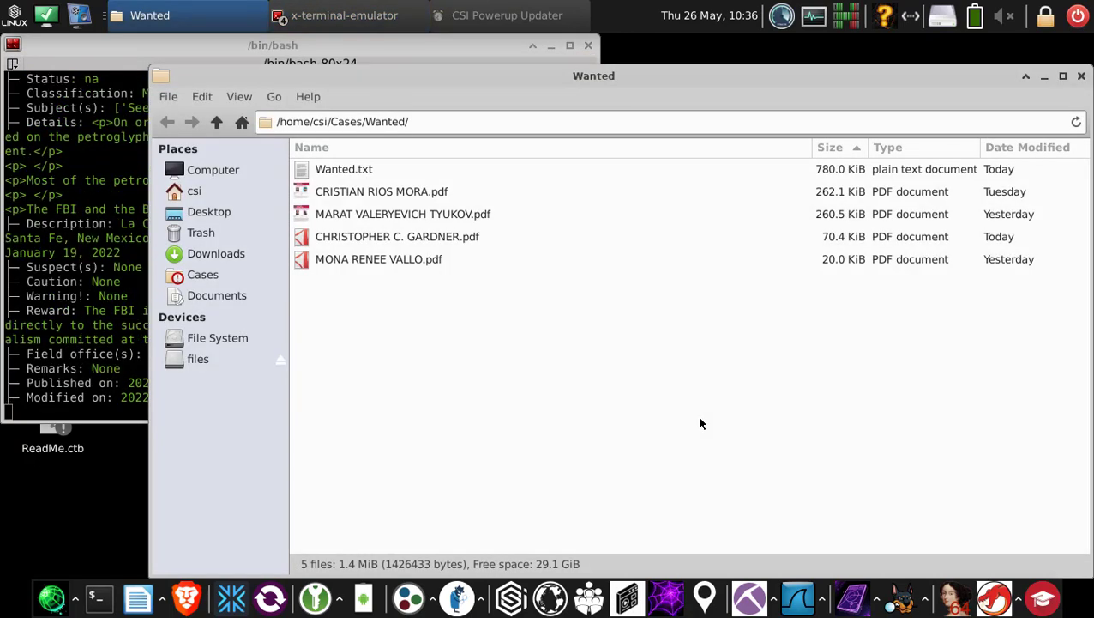
{"action": "left_click", "coordinate": [403, 212]}
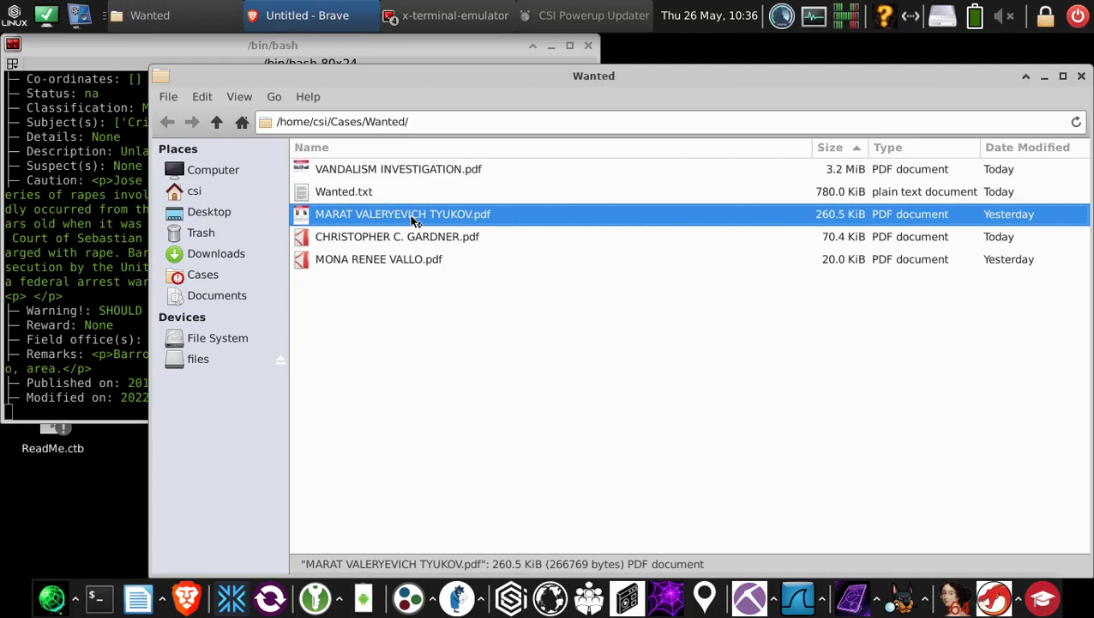
{"action": "double_click", "coordinate": [403, 213]}
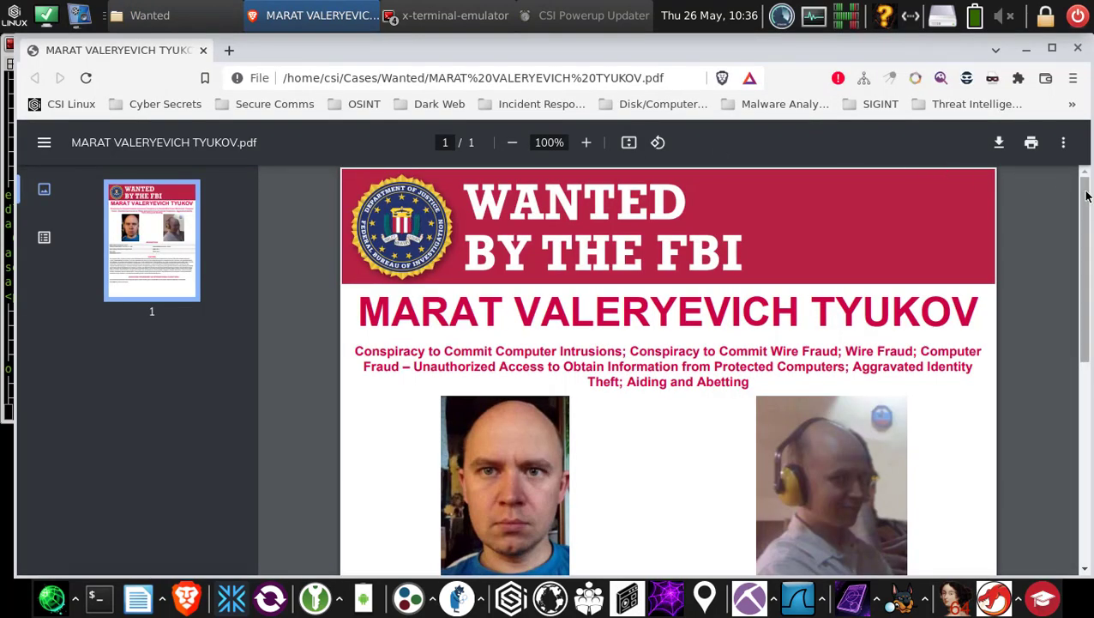
{"action": "scroll", "scroll_direction": "down", "scroll_amount": 3}
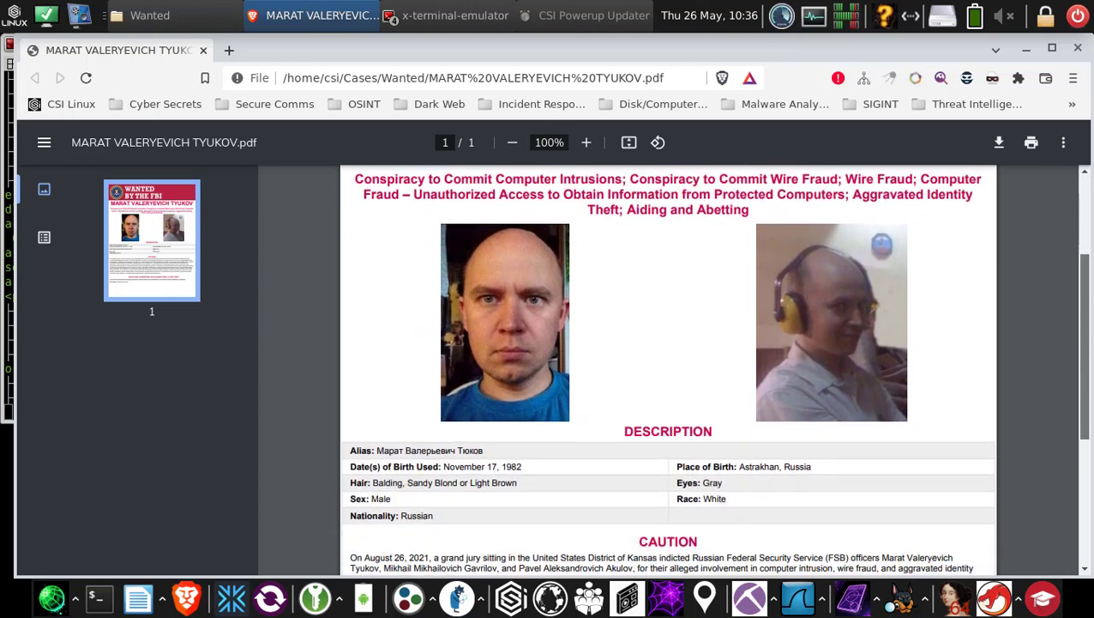
{"action": "scroll", "scroll_direction": "down", "scroll_amount": 3}
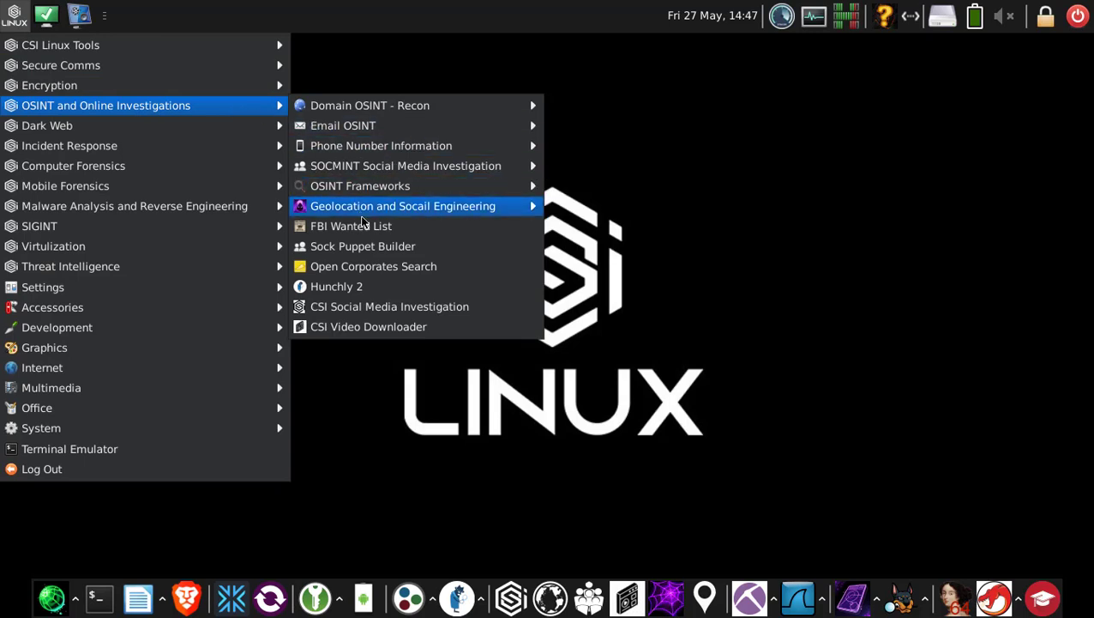
{"action": "mouse_move", "coordinate": [372, 265]}
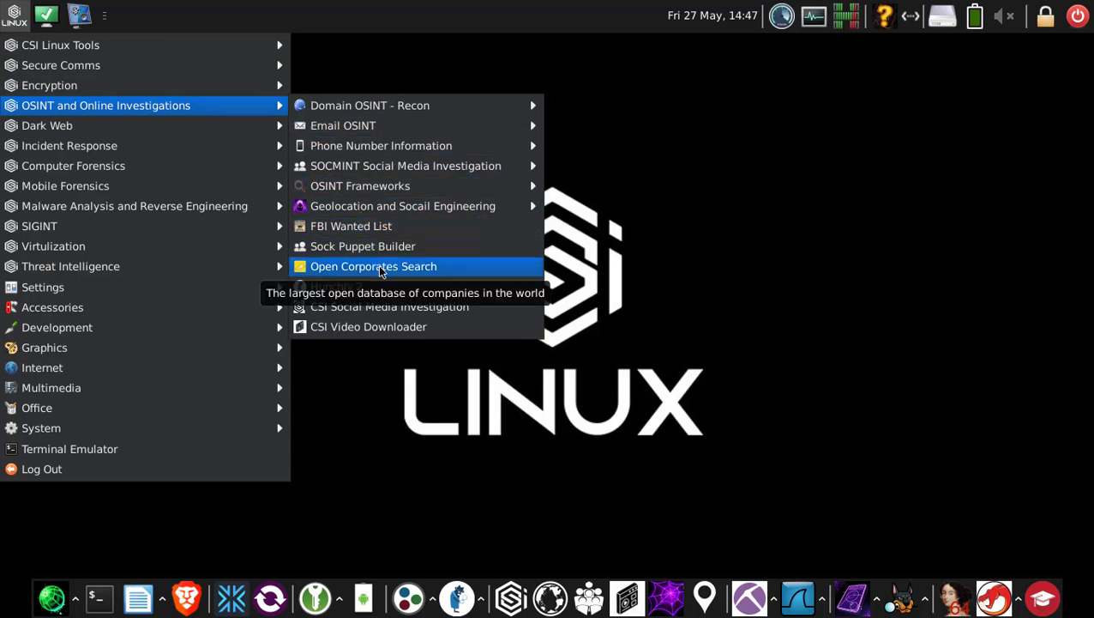
Run Open Corporates Search for Case001 with 'twitter' as the target company.
{"action": "left_click", "coordinate": [373, 266]}
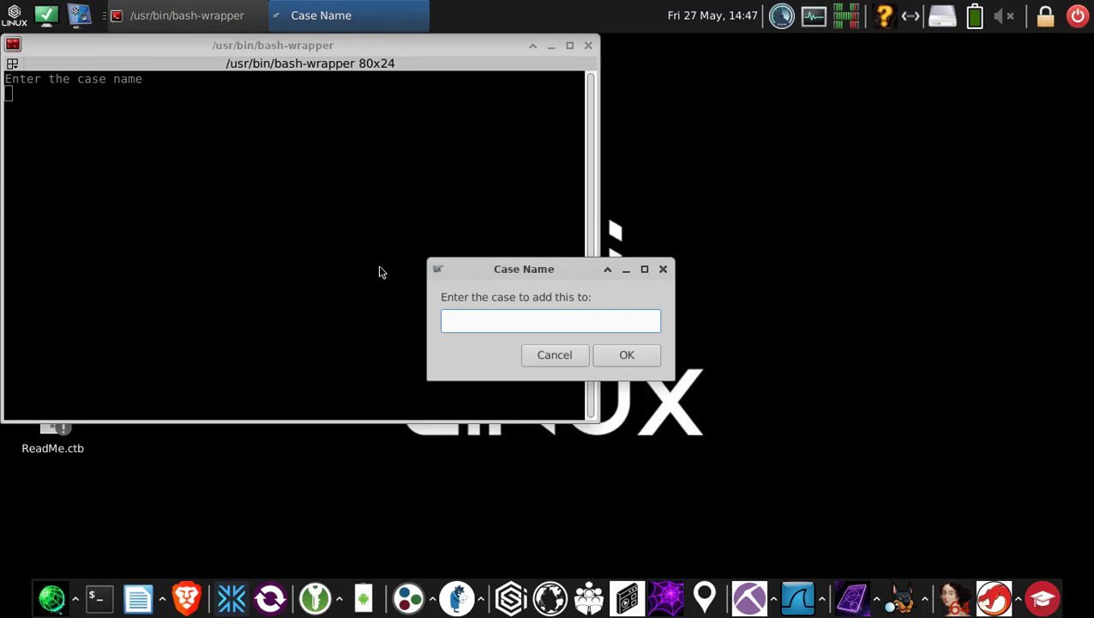
{"action": "type", "text": "Case001"}
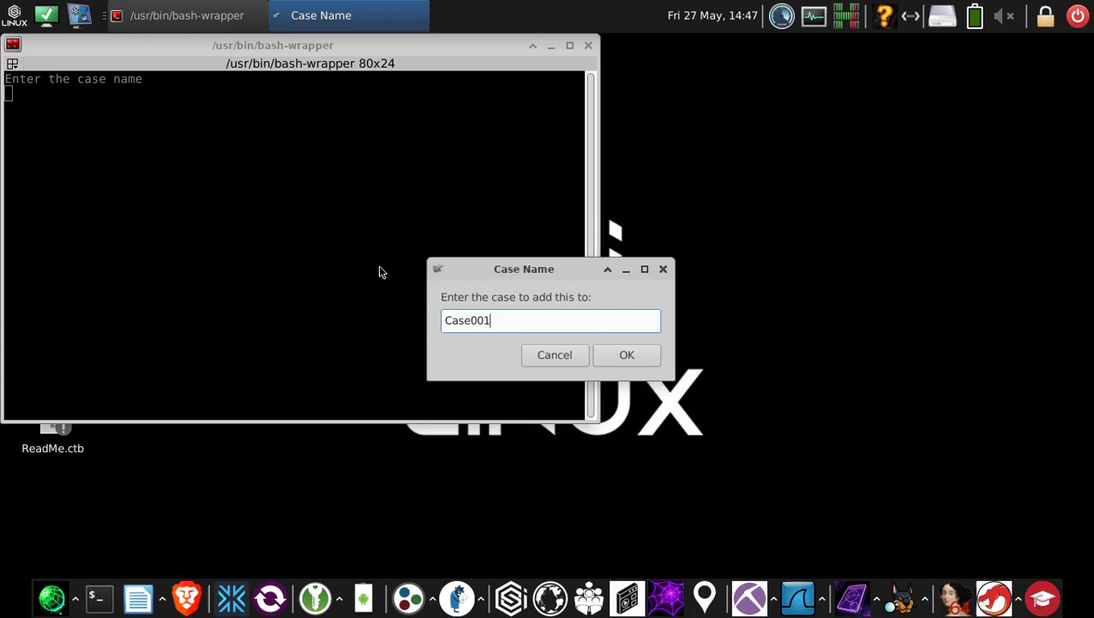
{"action": "left_click", "coordinate": [627, 354]}
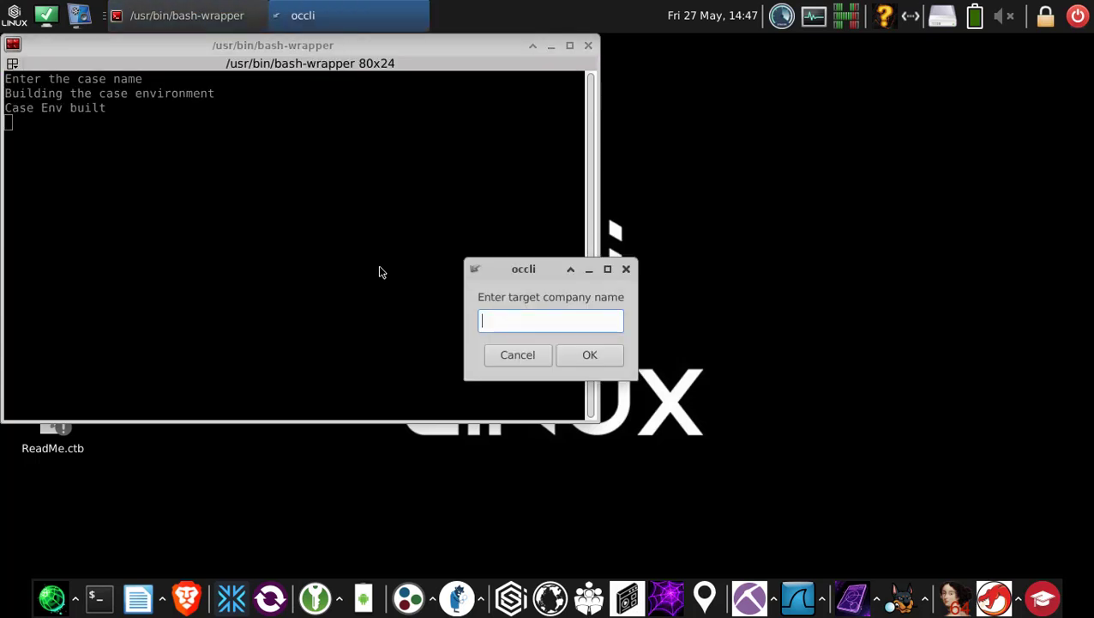
{"action": "type", "text": "t"}
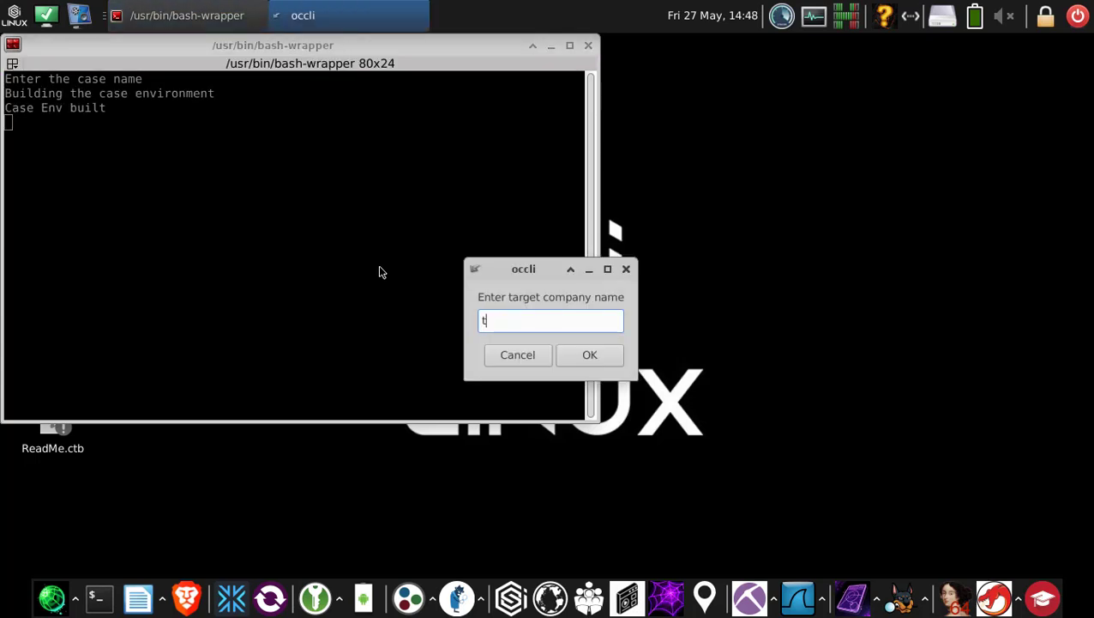
{"action": "type", "text": "witter"}
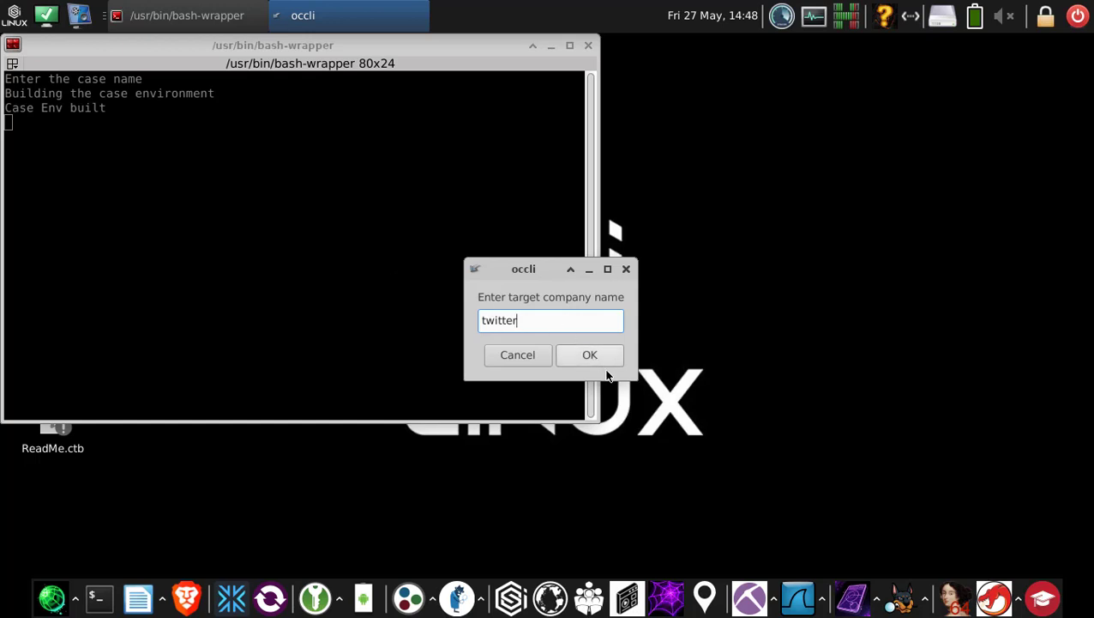
{"action": "left_click", "coordinate": [590, 353]}
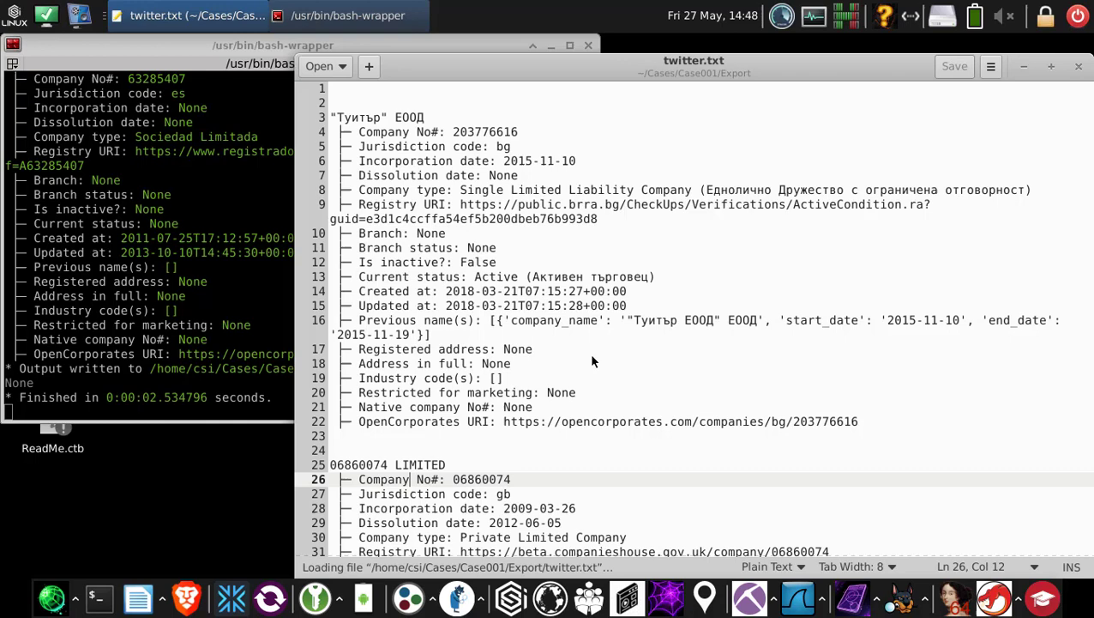
{"action": "scroll", "scroll_direction": "down", "scroll_amount": 3}
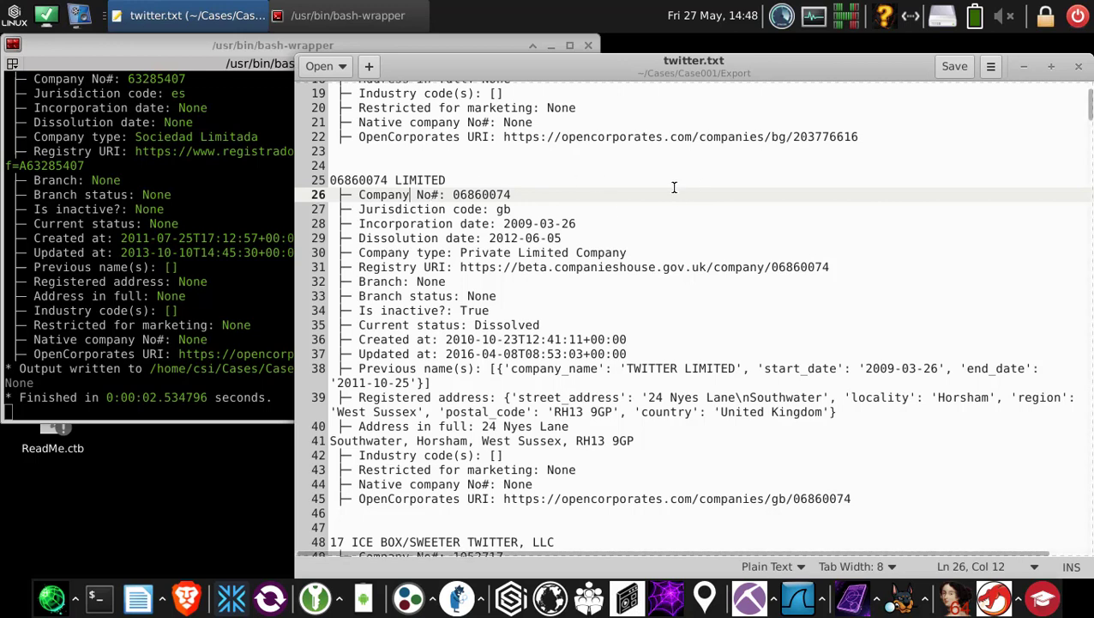
{"action": "mouse_move", "coordinate": [679, 83]}
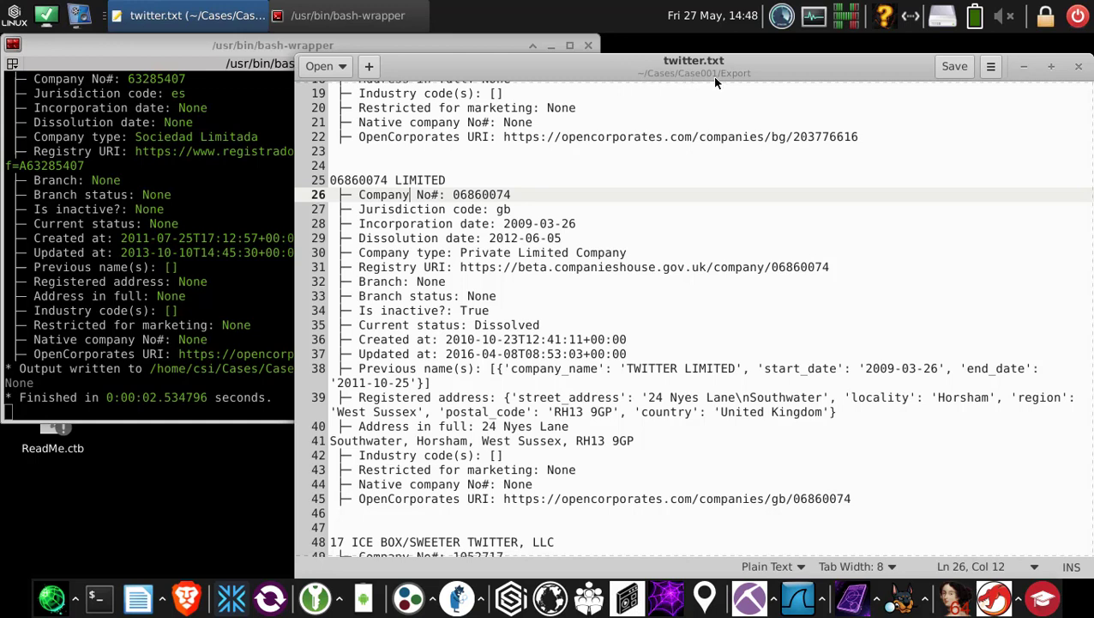
{"action": "mouse_move", "coordinate": [765, 82]}
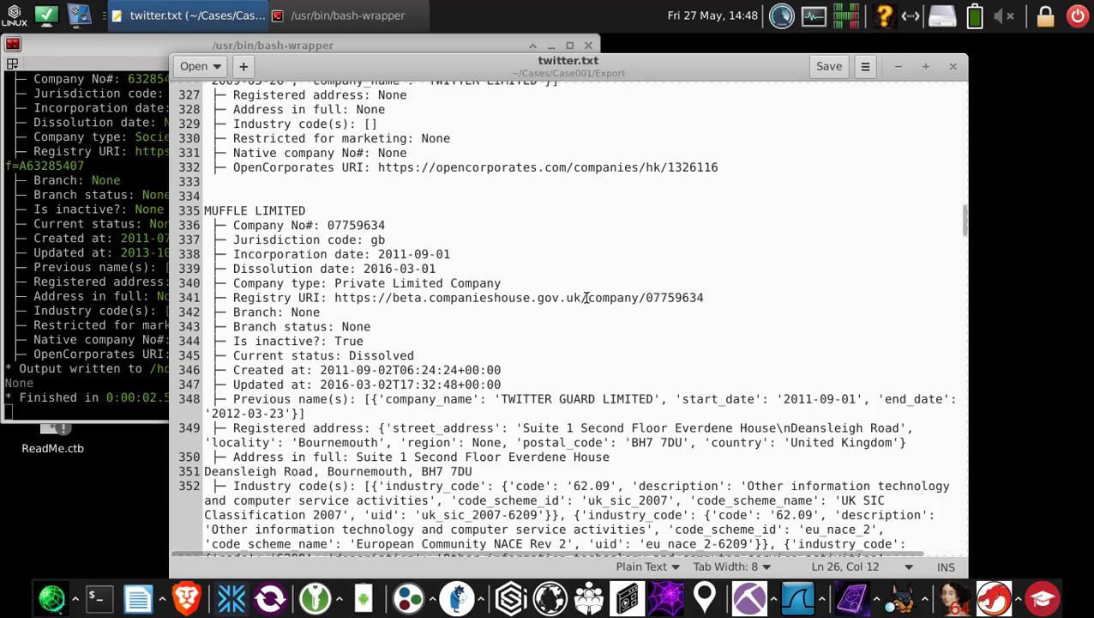
{"action": "double_click", "coordinate": [566, 298]}
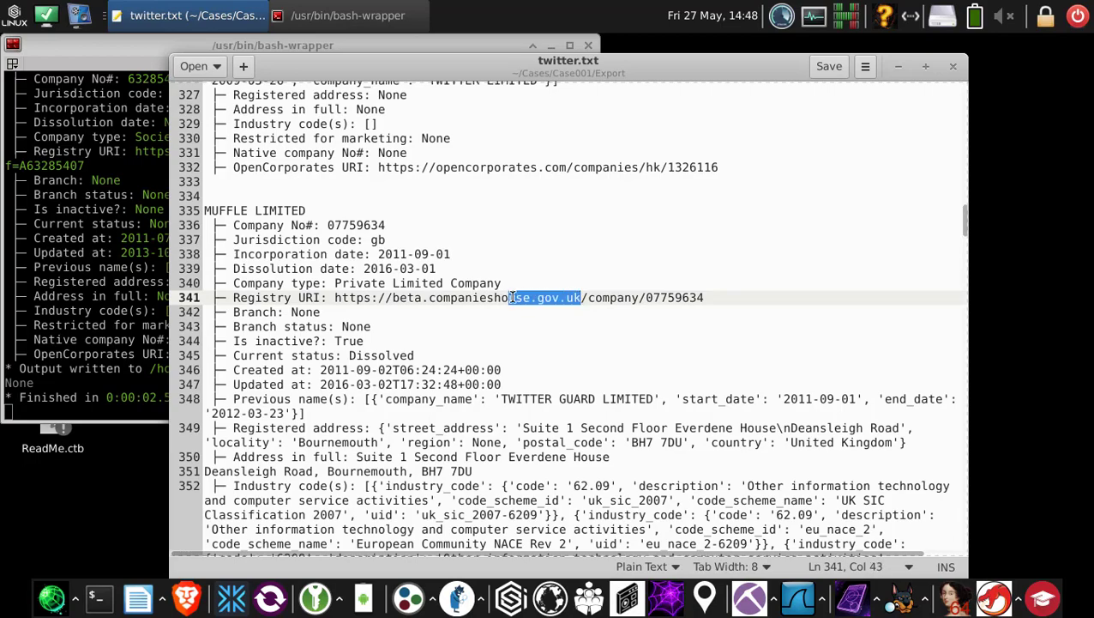
{"action": "left_click", "coordinate": [631, 298]}
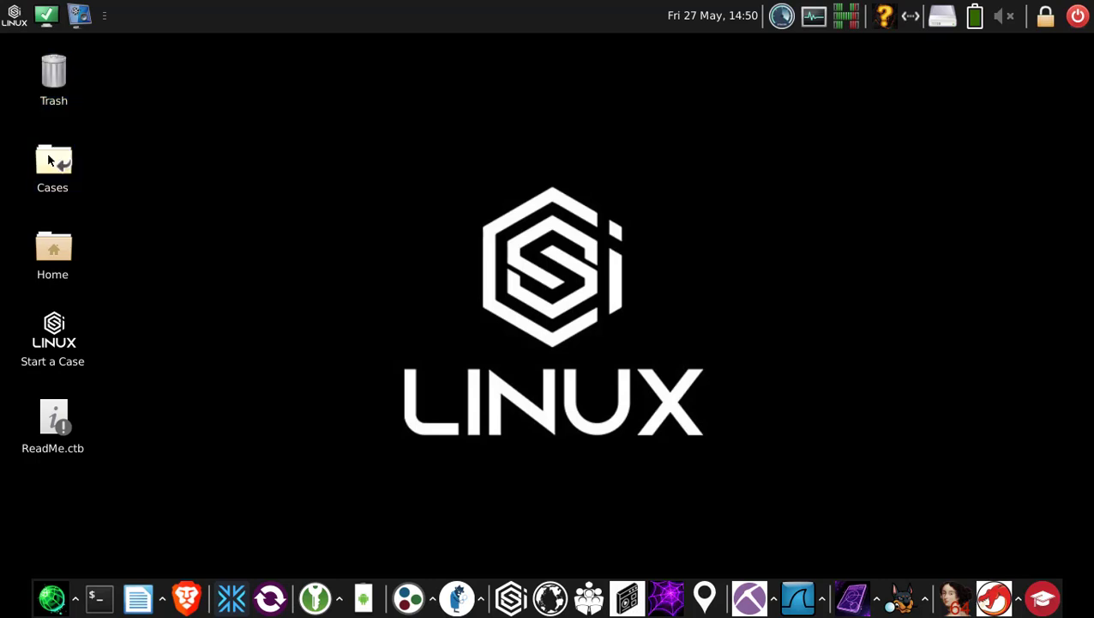
Browse Cases > Case001 > Tools, then start the Hunchly Case Management launcher in Brave.
{"action": "double_click", "coordinate": [51, 160]}
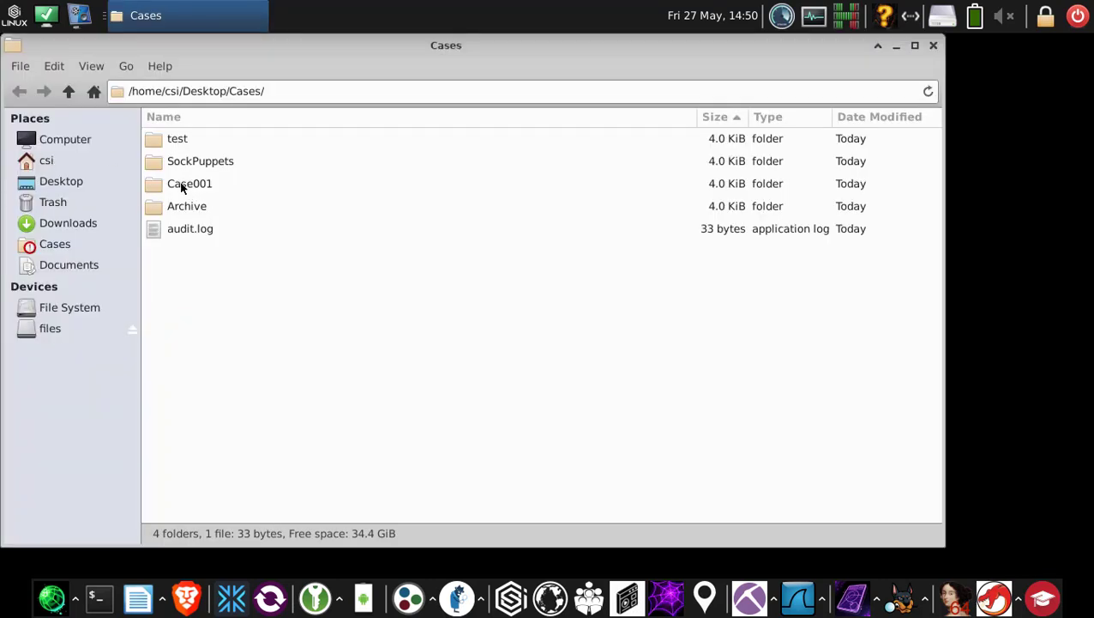
{"action": "double_click", "coordinate": [189, 182]}
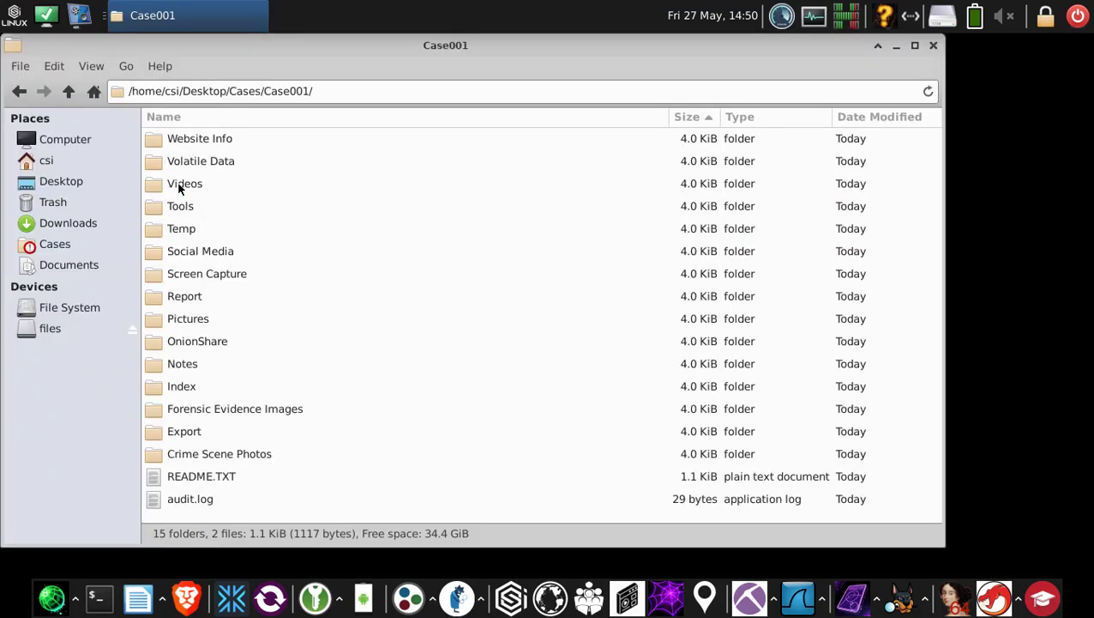
{"action": "mouse_move", "coordinate": [199, 417]}
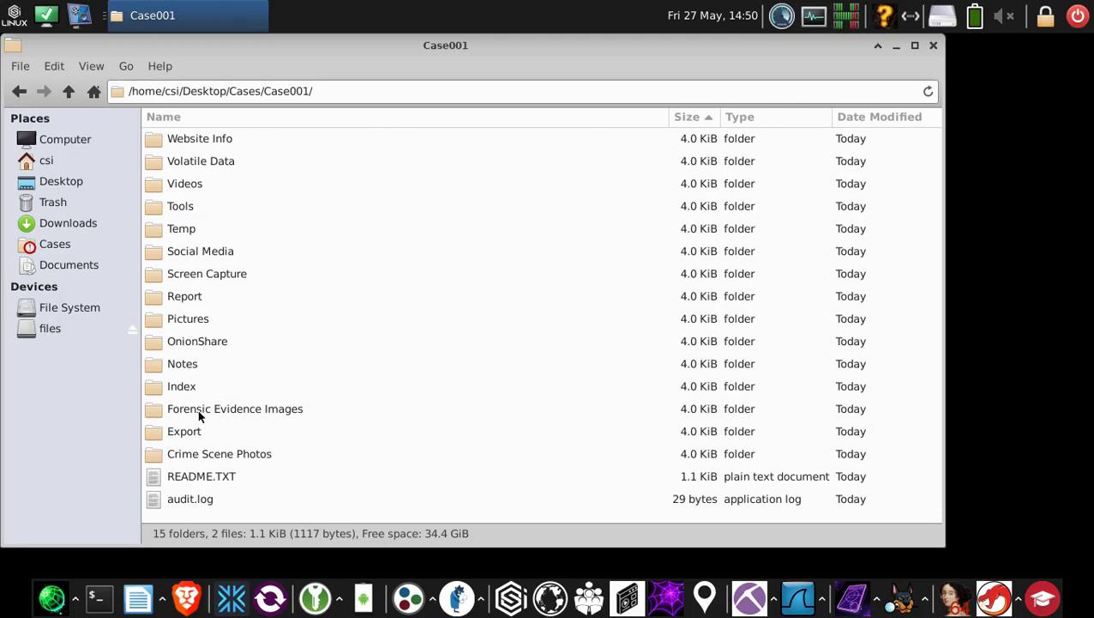
{"action": "mouse_move", "coordinate": [192, 439]}
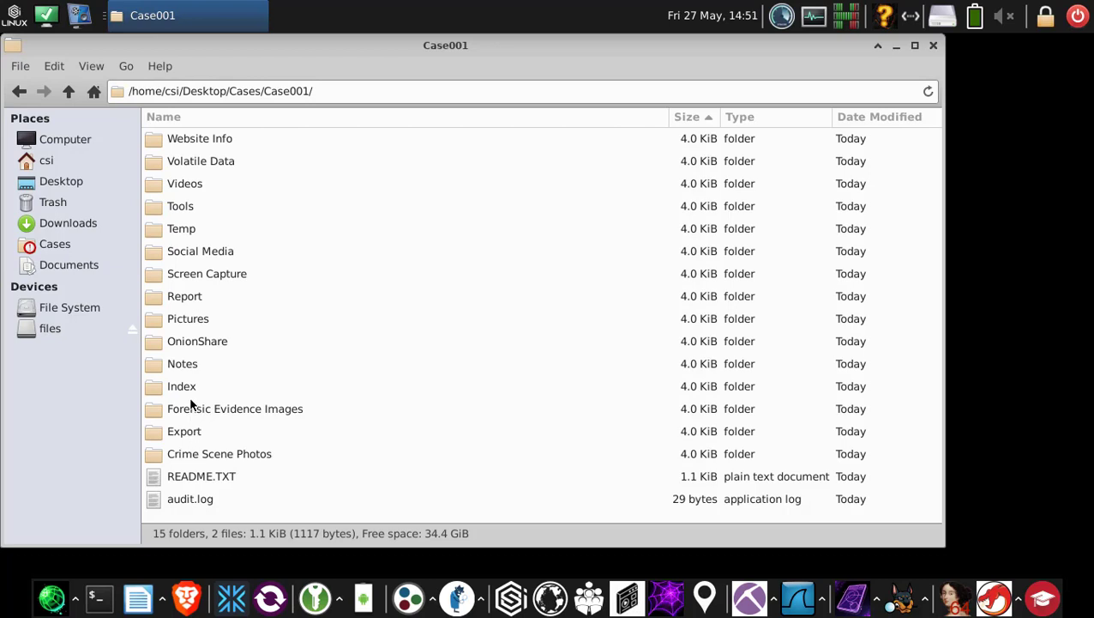
{"action": "double_click", "coordinate": [180, 206]}
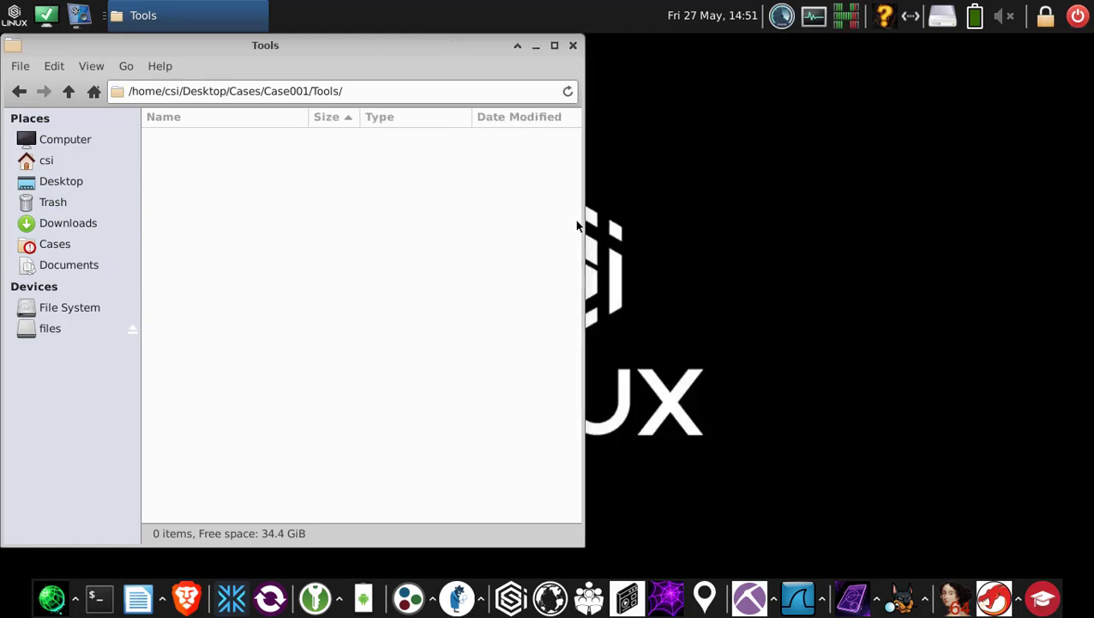
{"action": "mouse_move", "coordinate": [202, 570]}
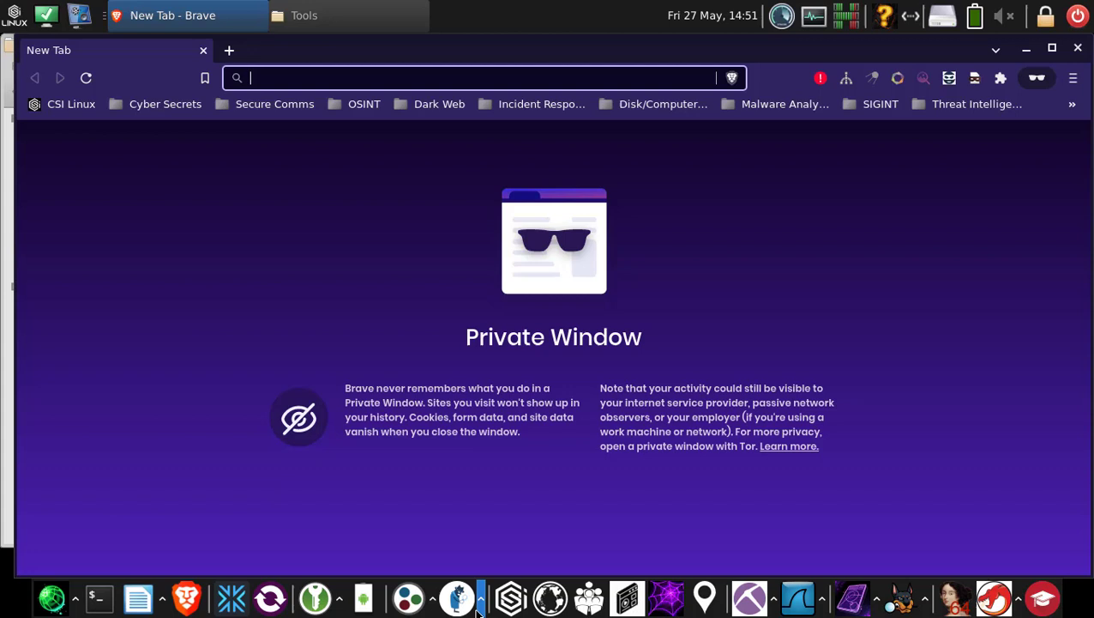
{"action": "left_click", "coordinate": [456, 597]}
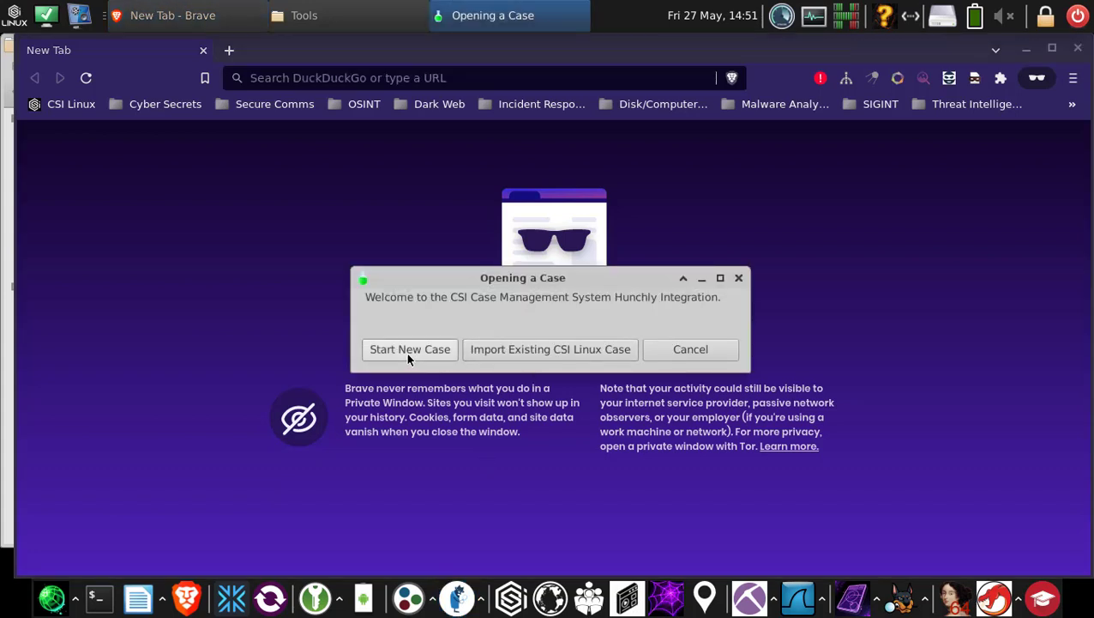
{"action": "mouse_move", "coordinate": [516, 355]}
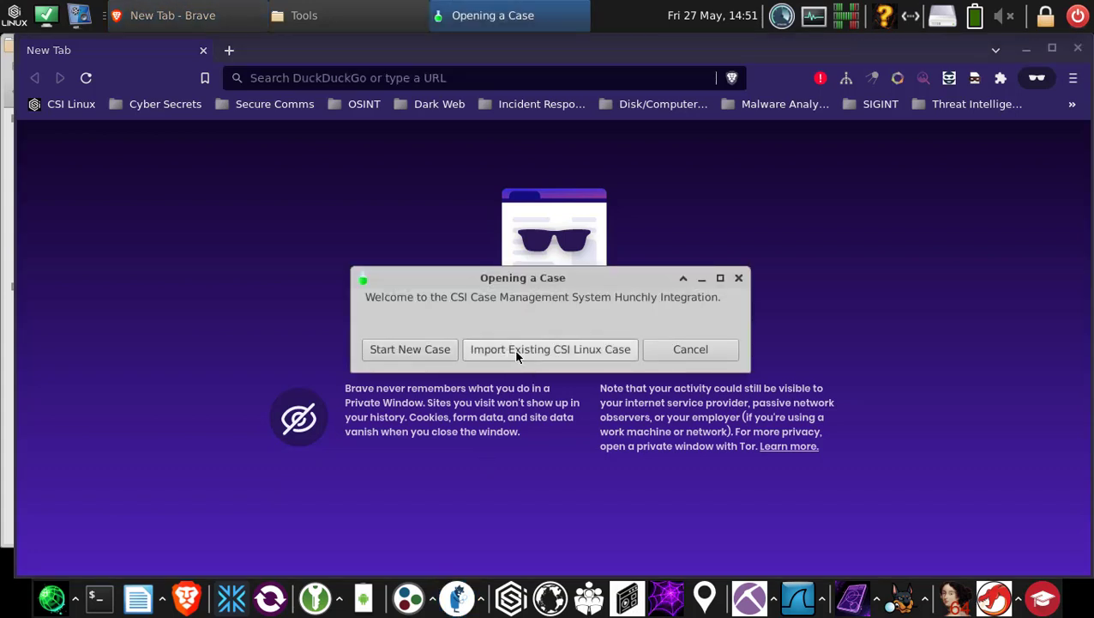
Import existing case Case001 into Hunchly integration, reaching the sudo password prompt.
{"action": "left_click", "coordinate": [549, 349]}
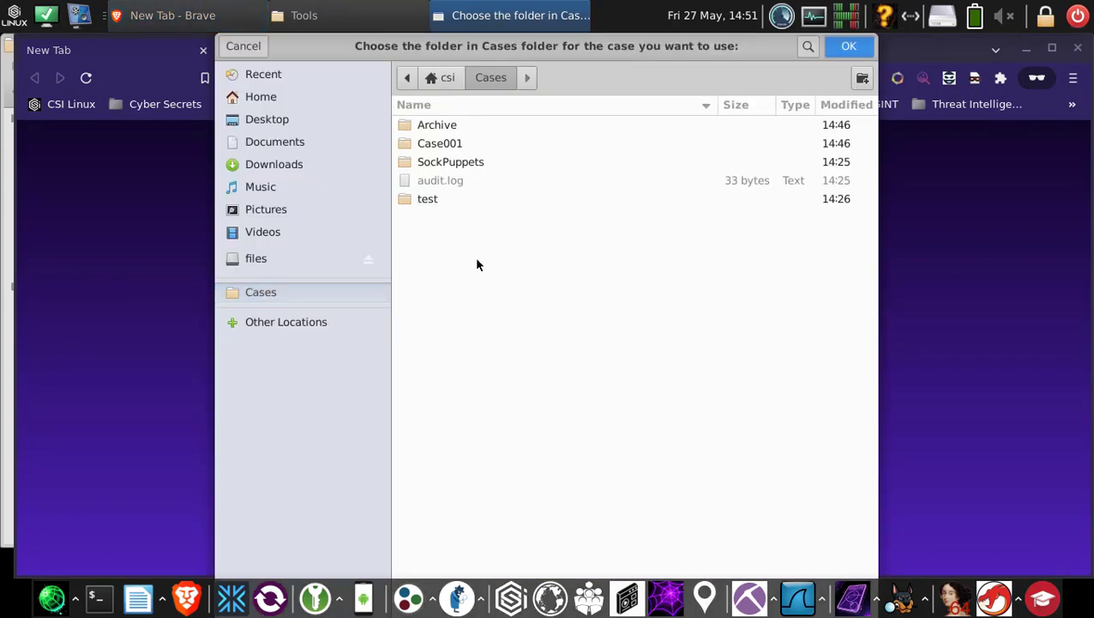
{"action": "mouse_move", "coordinate": [525, 240]}
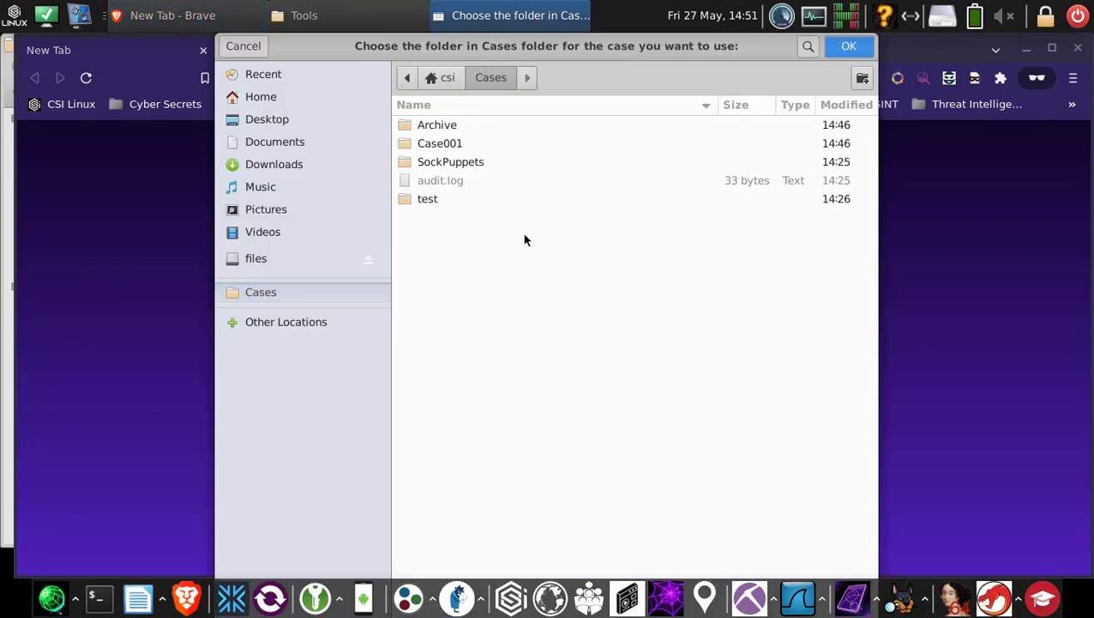
{"action": "mouse_move", "coordinate": [446, 157]}
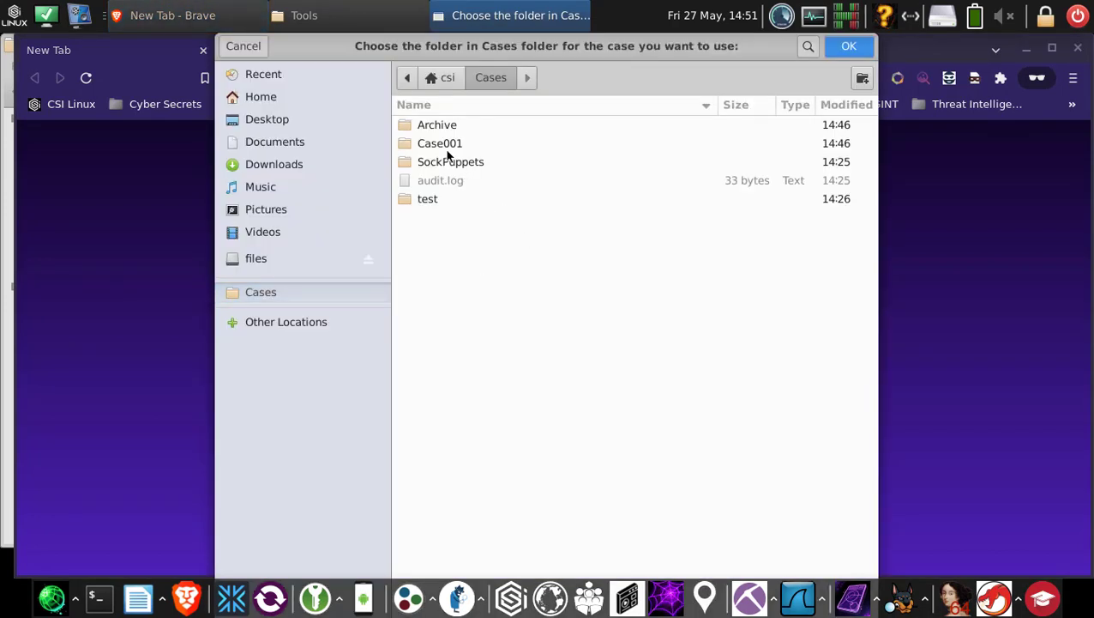
{"action": "left_click", "coordinate": [439, 144]}
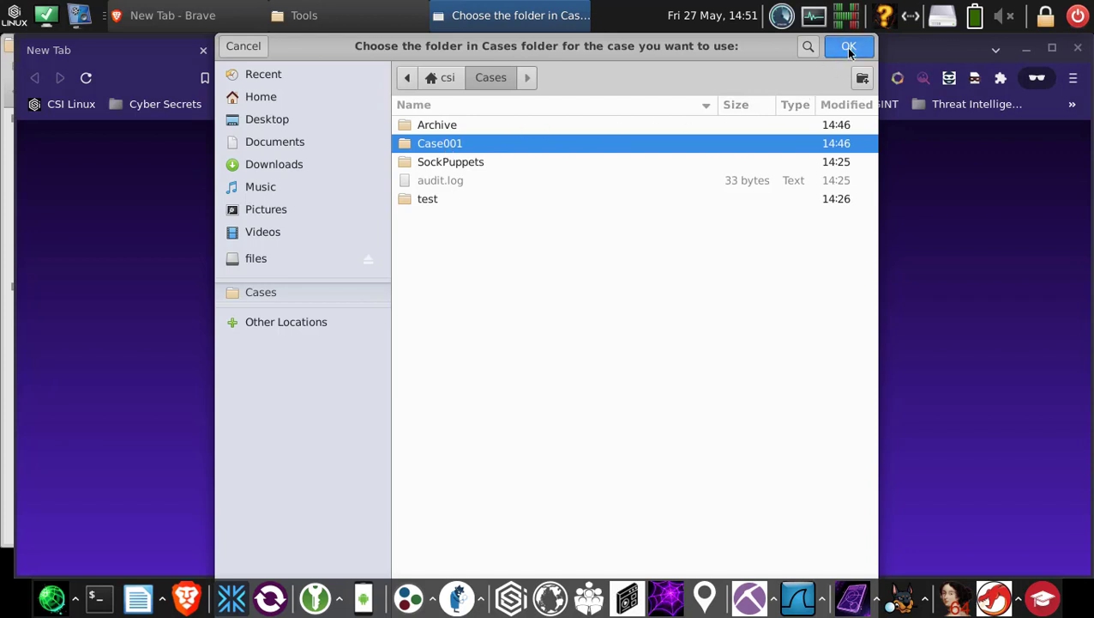
{"action": "left_click", "coordinate": [847, 45]}
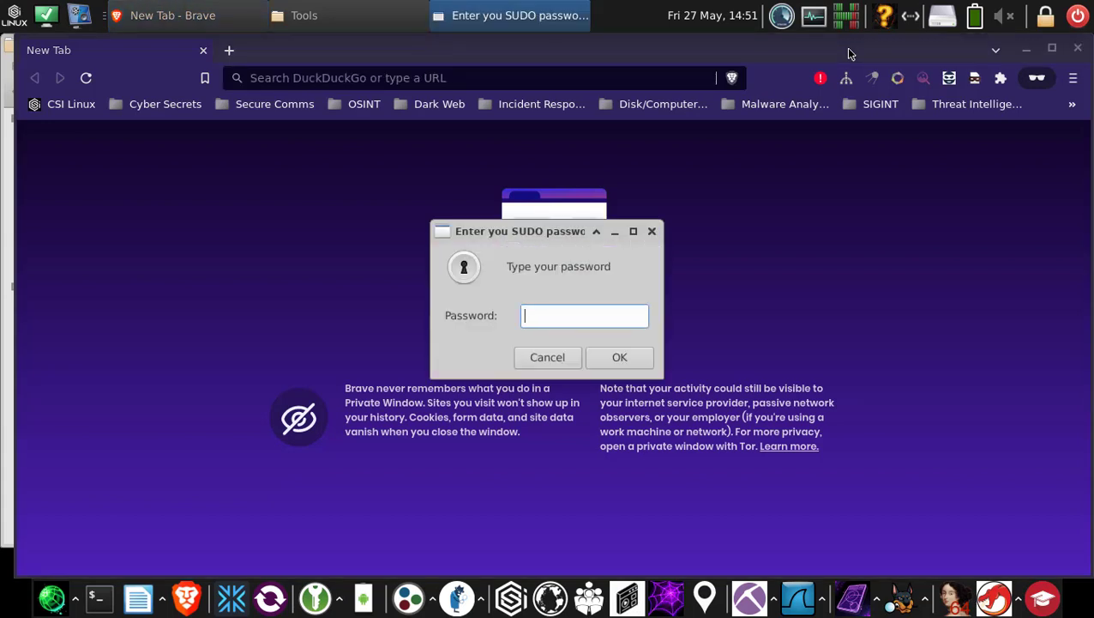
{"action": "left_click", "coordinate": [547, 357]}
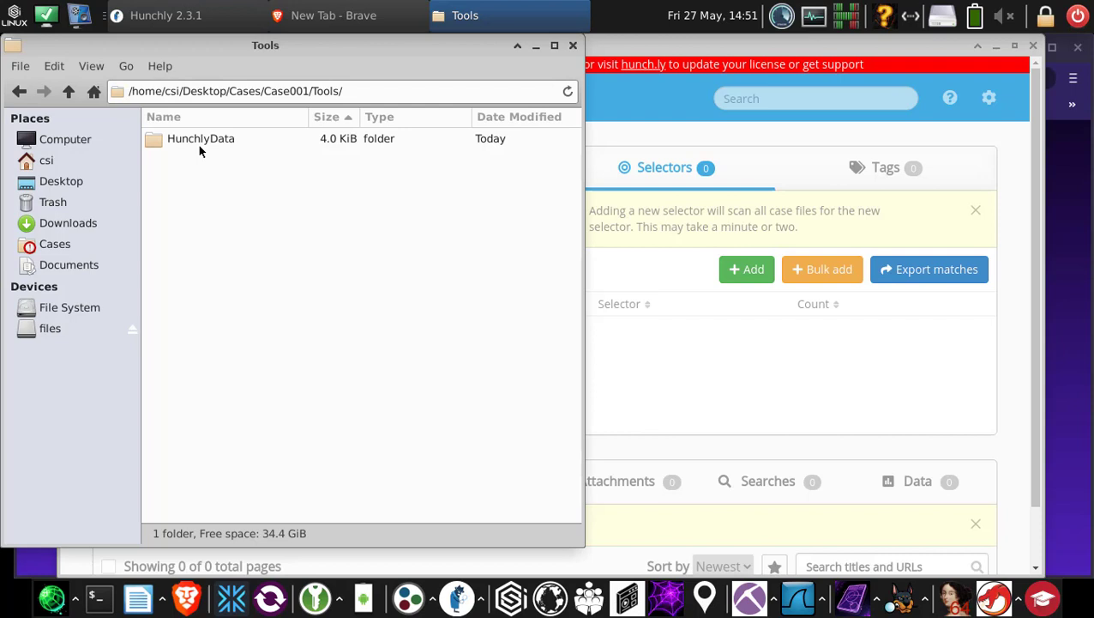
View HunchlyData's hunchly.db, log and license files, then close Hunchly.
{"action": "double_click", "coordinate": [201, 138]}
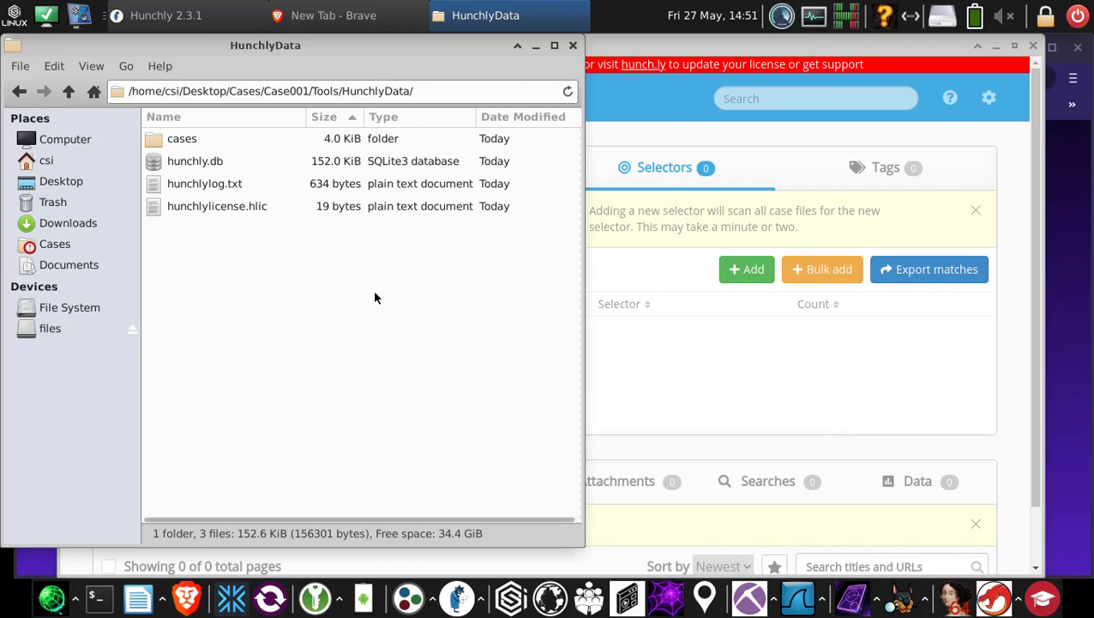
{"action": "mouse_move", "coordinate": [398, 293]}
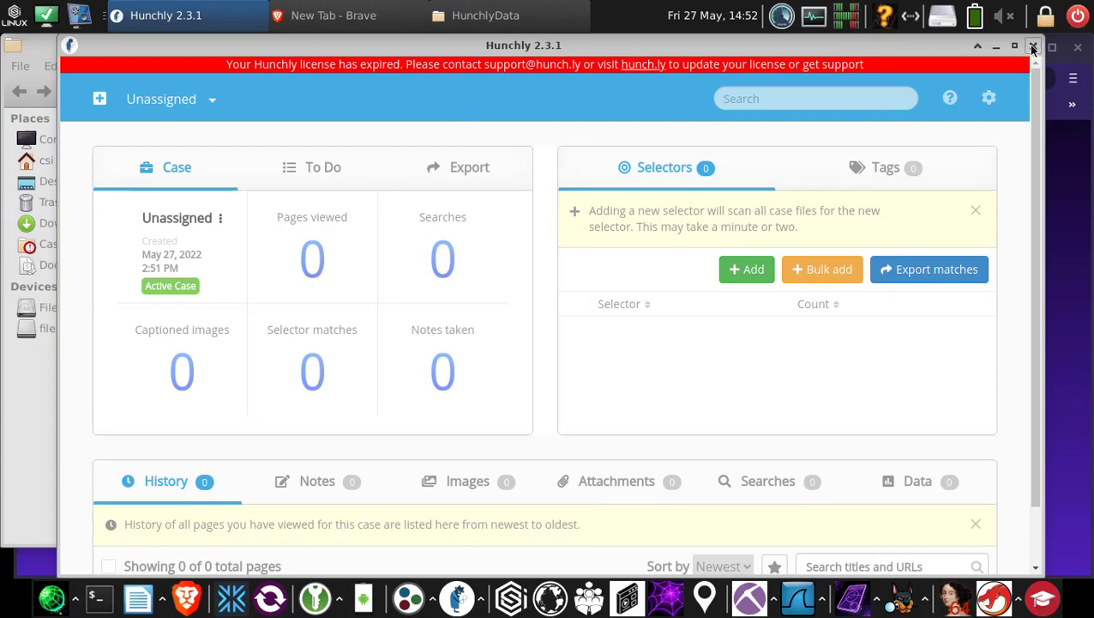
{"action": "left_click", "coordinate": [1033, 46]}
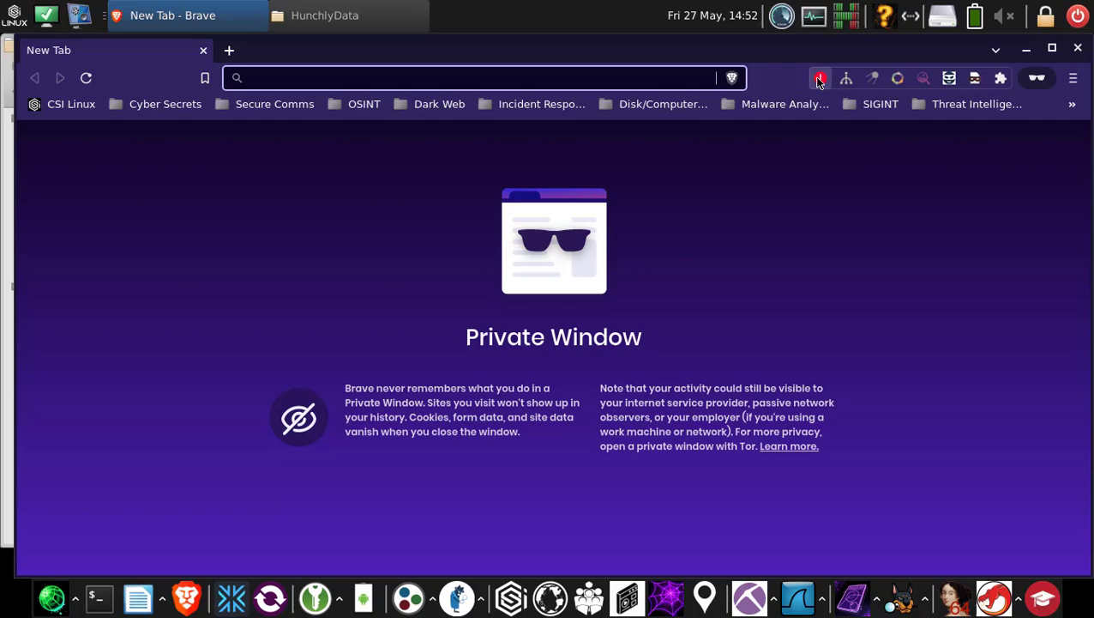
Close Brave and the HunchlyData window, leaving only the desktop.
{"action": "left_click", "coordinate": [820, 79]}
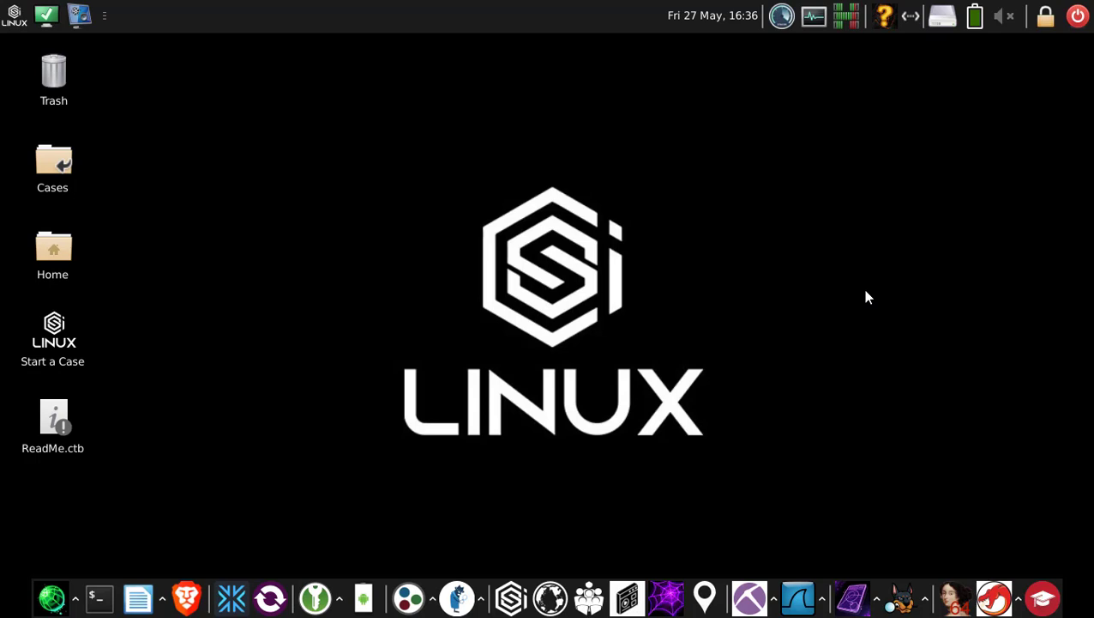
{"action": "mouse_move", "coordinate": [467, 123]}
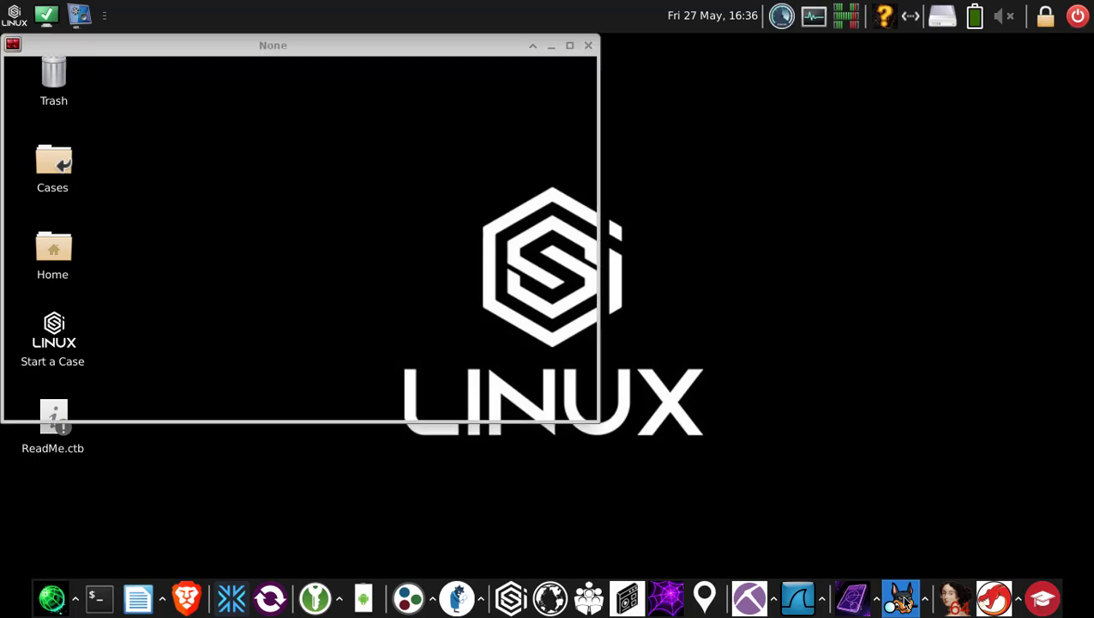
Start the Autopsy integration, browse Case001's Export, DarkWeb and Social Media folders, then close the browser window.
{"action": "double_click", "coordinate": [51, 335]}
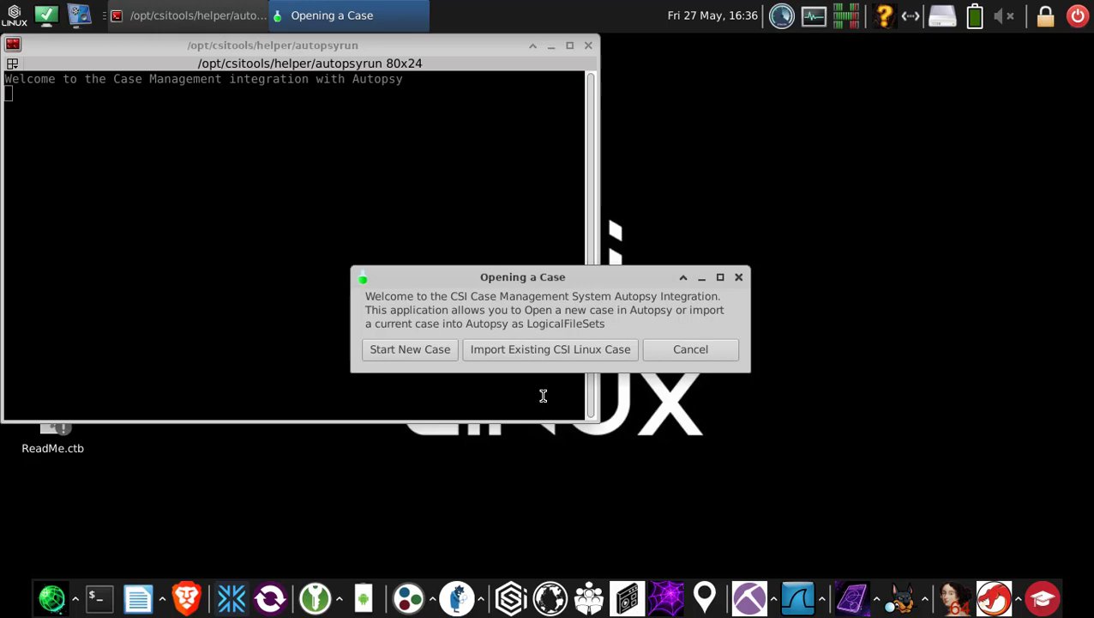
{"action": "mouse_move", "coordinate": [130, 51]}
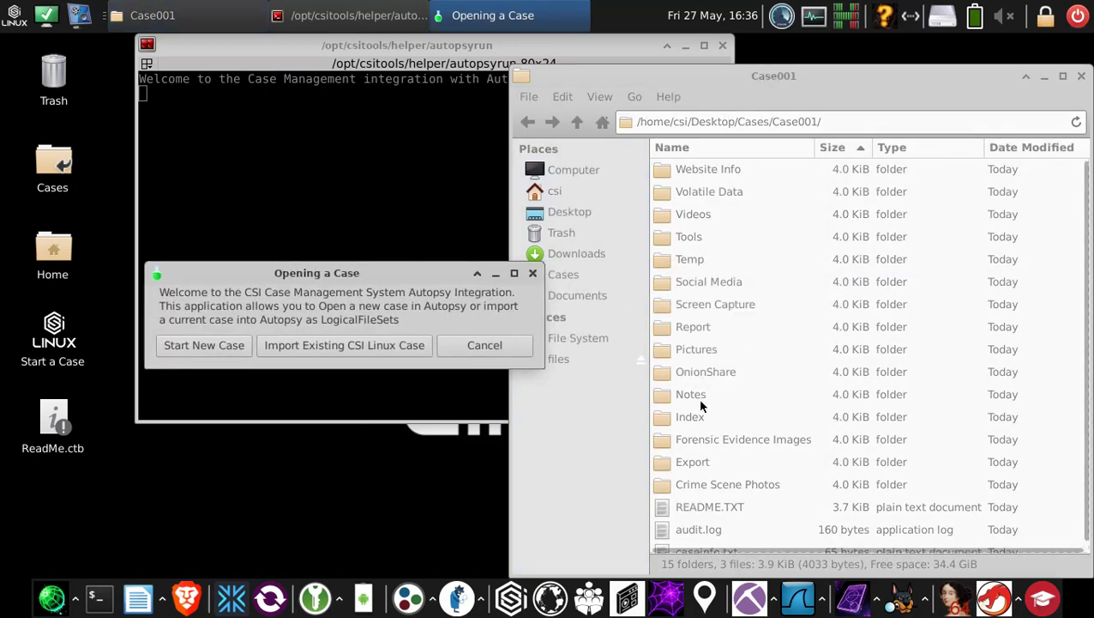
{"action": "double_click", "coordinate": [693, 462]}
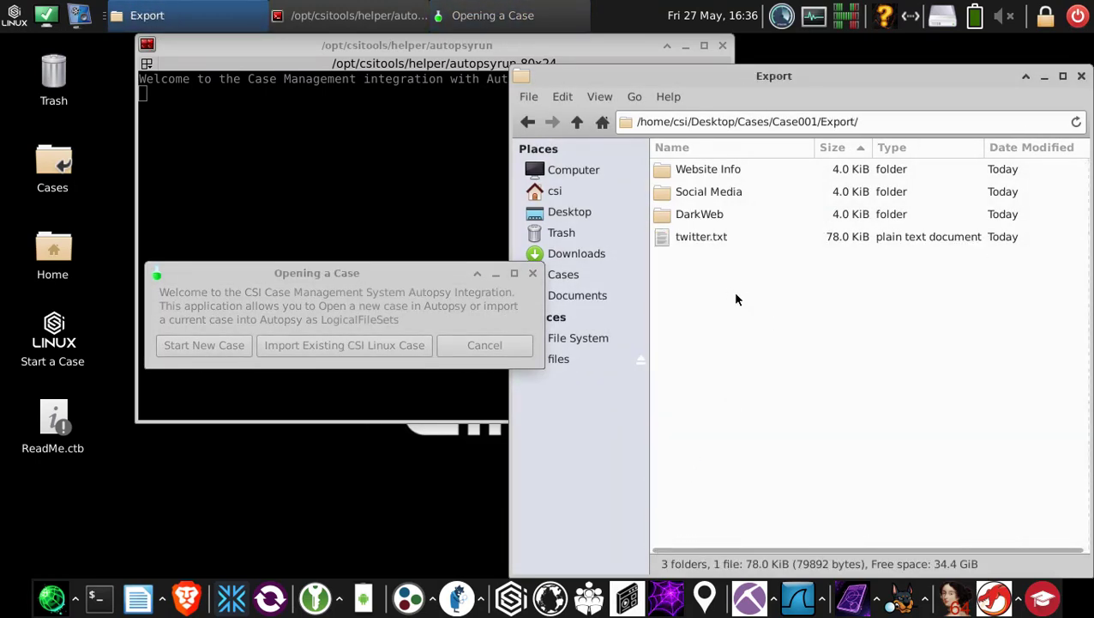
{"action": "left_click", "coordinate": [702, 237]}
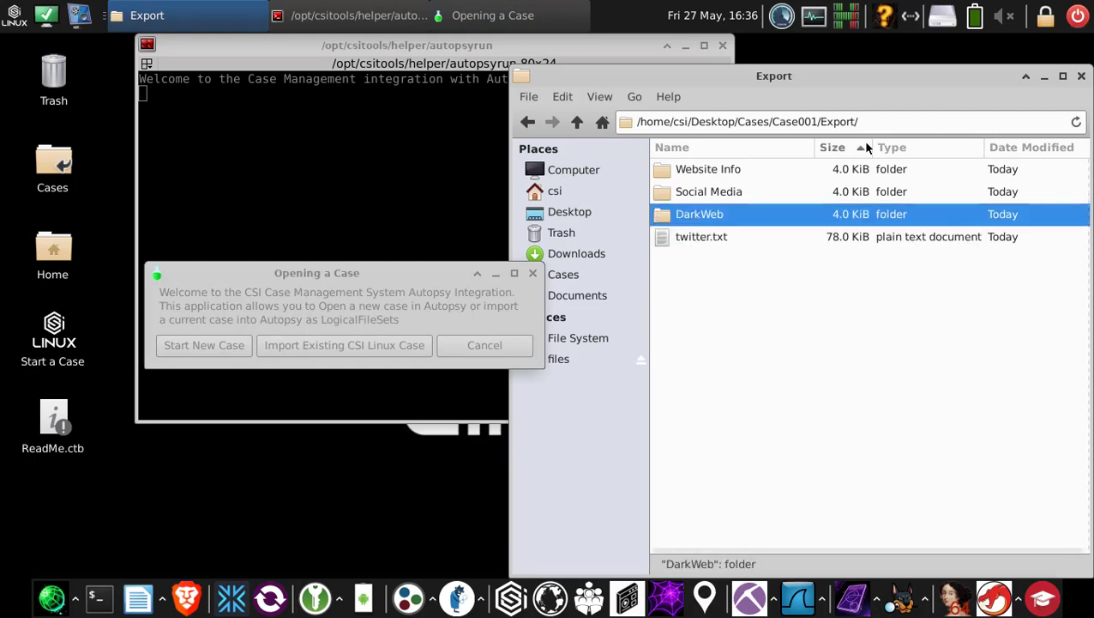
{"action": "double_click", "coordinate": [709, 192]}
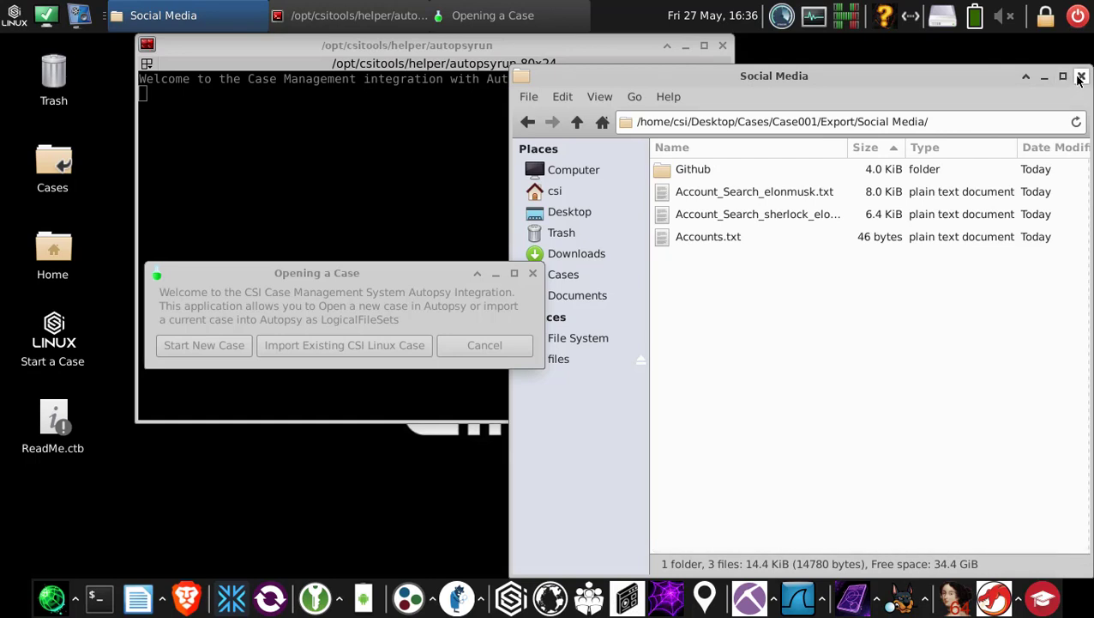
{"action": "left_click", "coordinate": [1080, 76]}
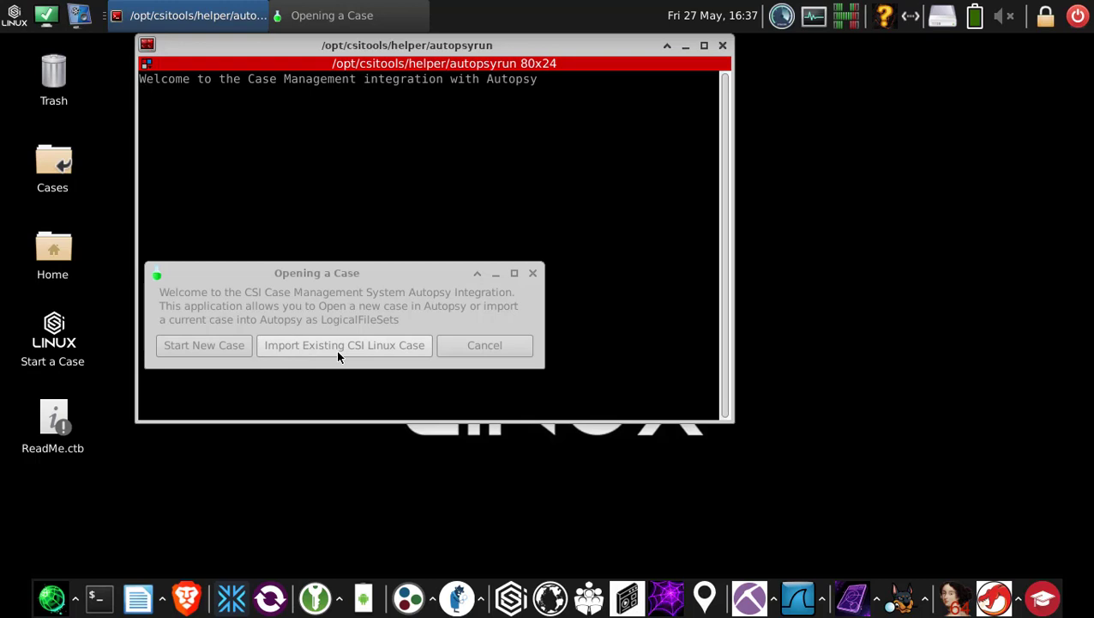
Import the existing Case001 folder into Autopsy so it opens with LogicalFileSet_1 as data source.
{"action": "left_click", "coordinate": [343, 345]}
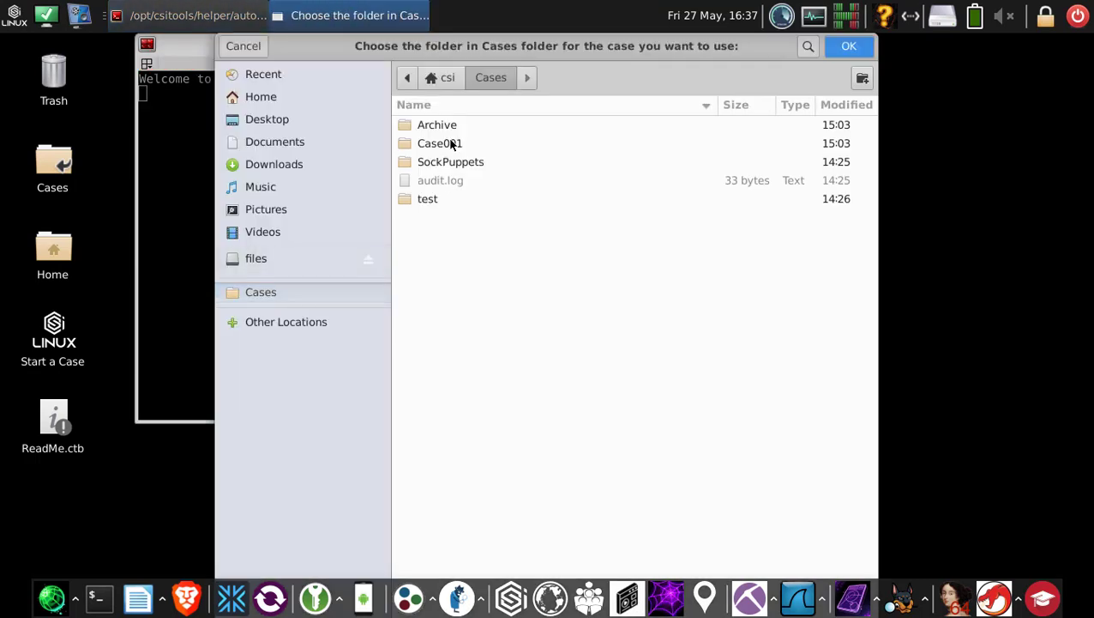
{"action": "left_click", "coordinate": [439, 144]}
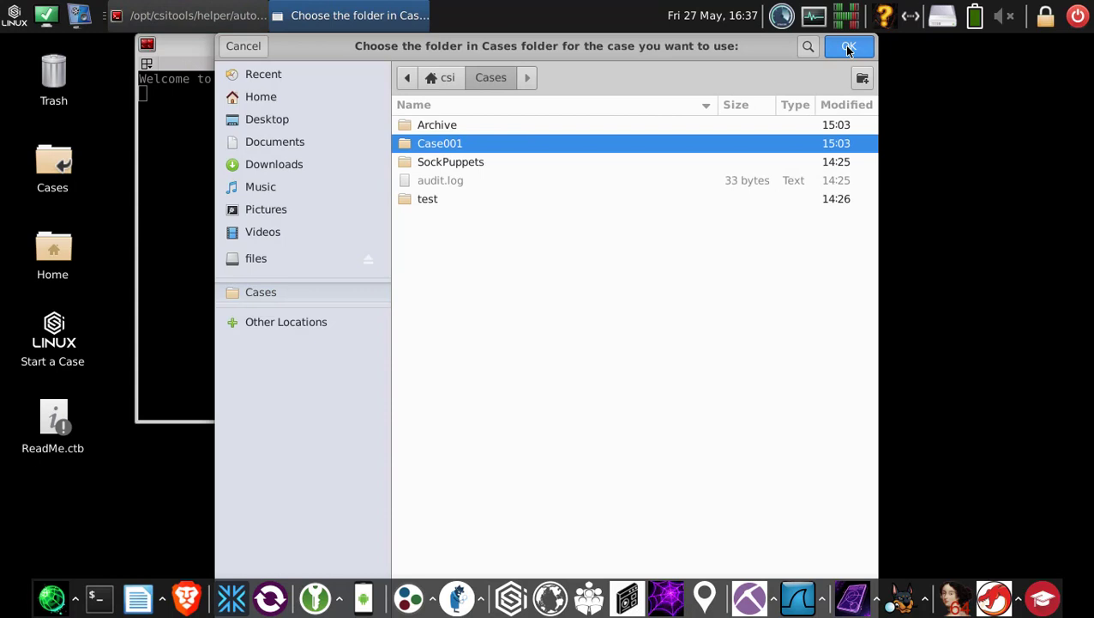
{"action": "left_click", "coordinate": [848, 44]}
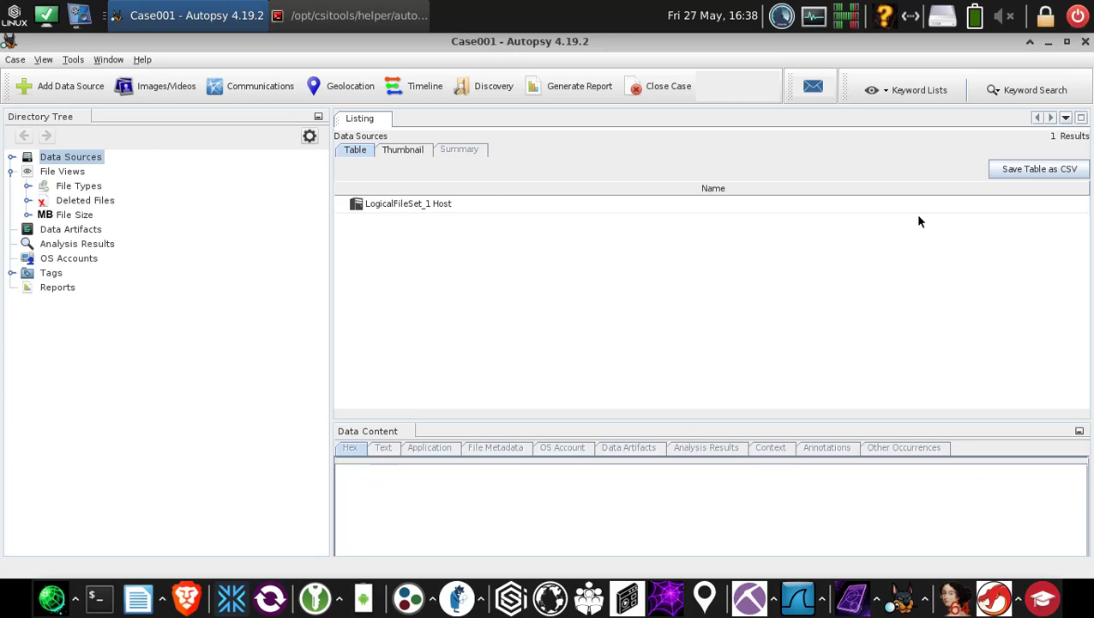
{"action": "mouse_move", "coordinate": [14, 163]}
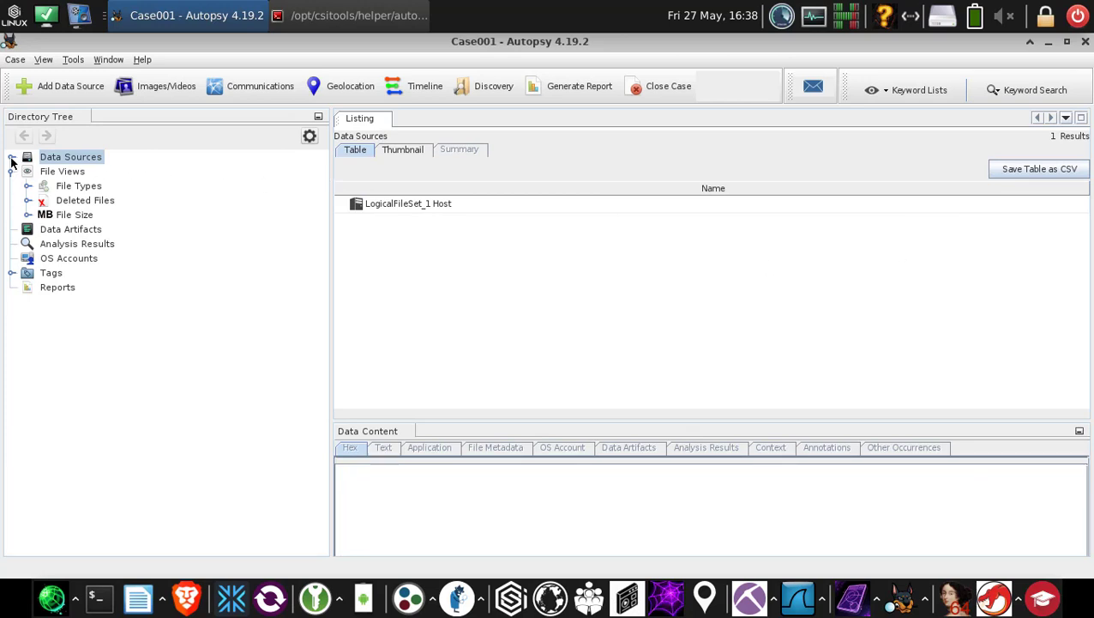
Expand Data Sources > LogicalFileSet1 > Export down to the DarkWeb and Social Media folders.
{"action": "left_click", "coordinate": [12, 158]}
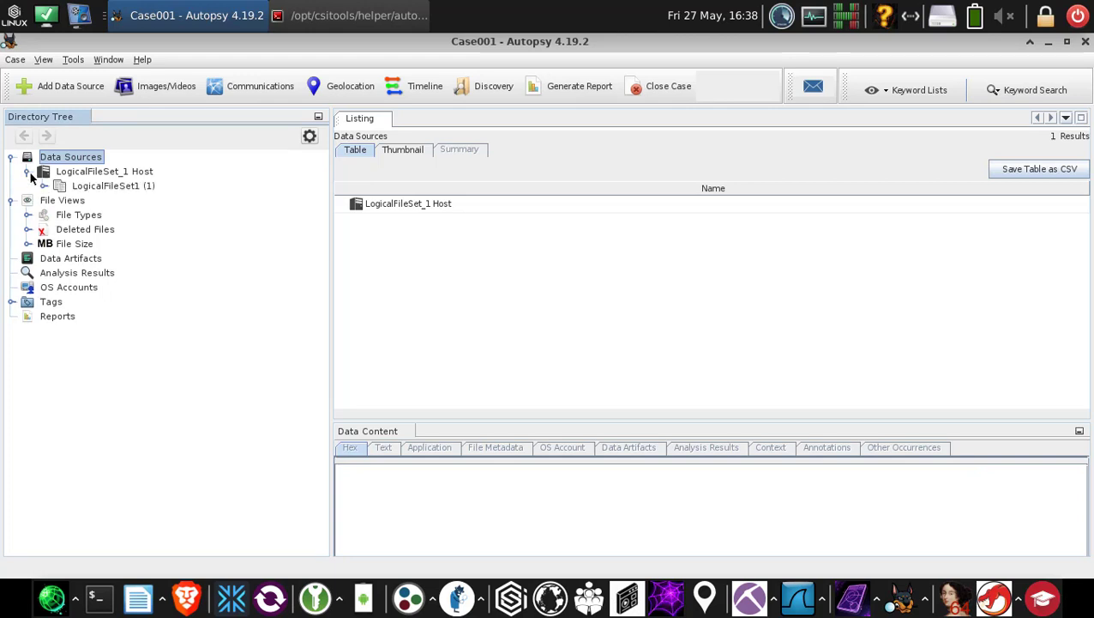
{"action": "left_click", "coordinate": [43, 186]}
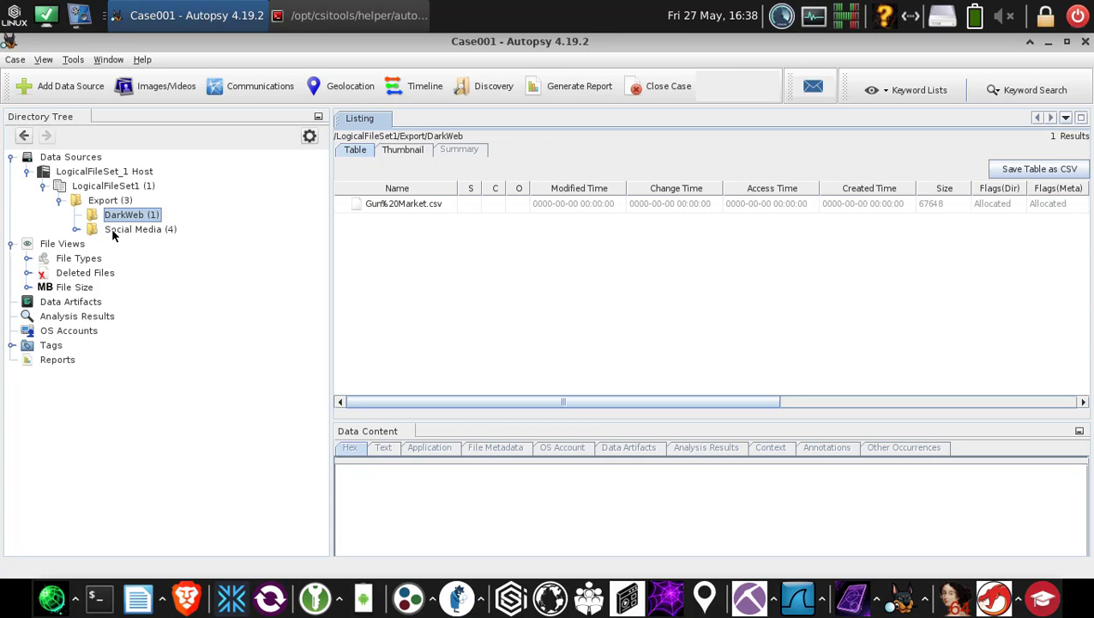
{"action": "left_click", "coordinate": [140, 230]}
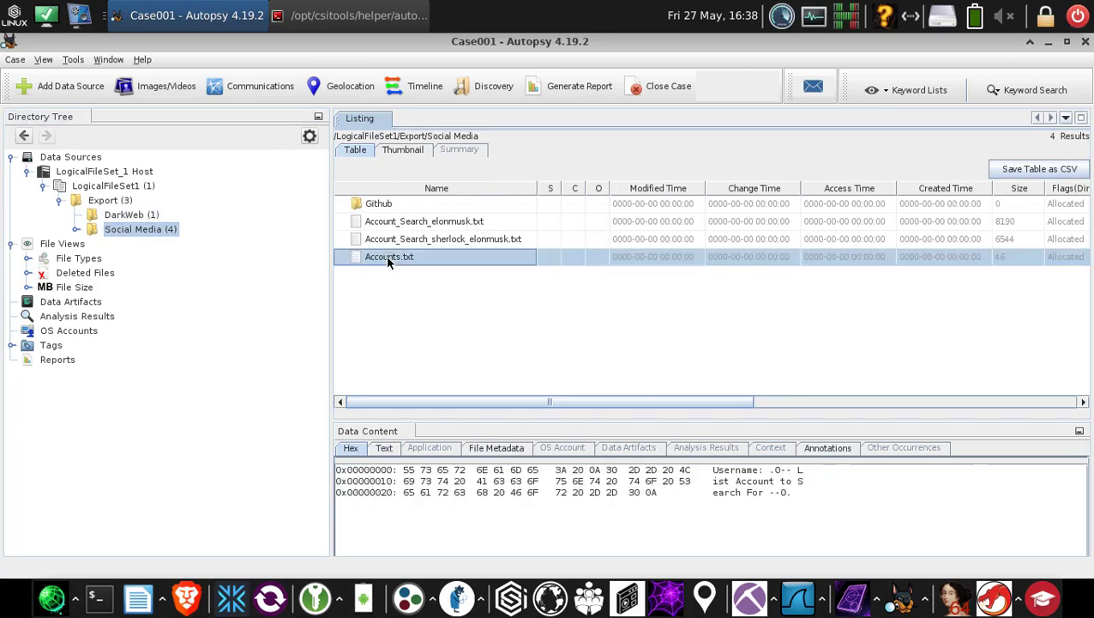
{"action": "mouse_move", "coordinate": [384, 244]}
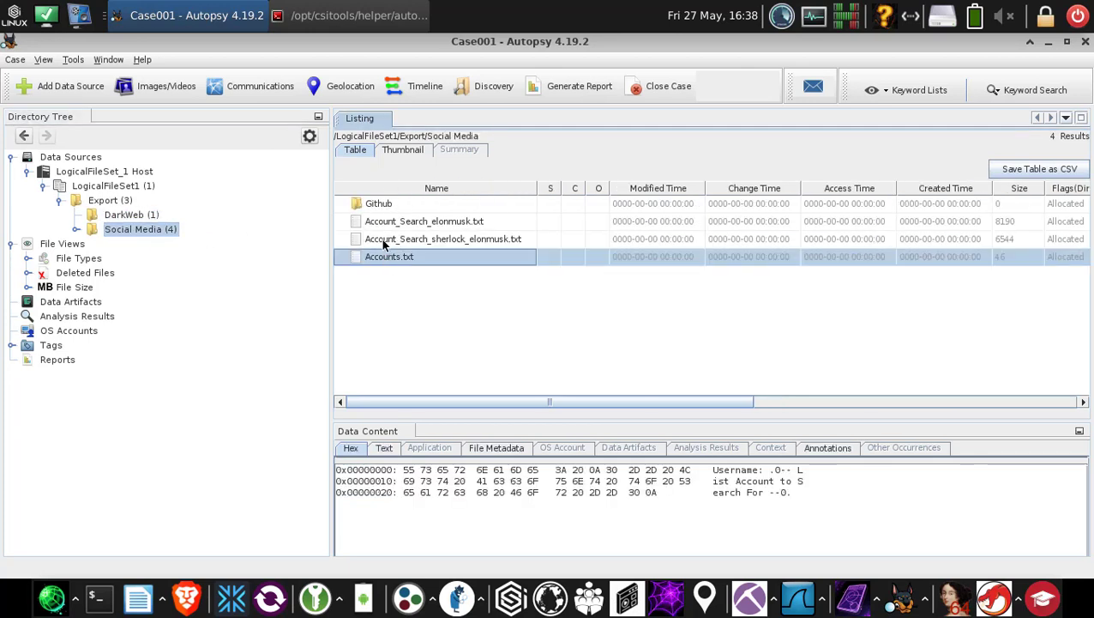
Preview the sherlock results file, then the Github folder's elonmusk.txt contents.
{"action": "left_click", "coordinate": [442, 238]}
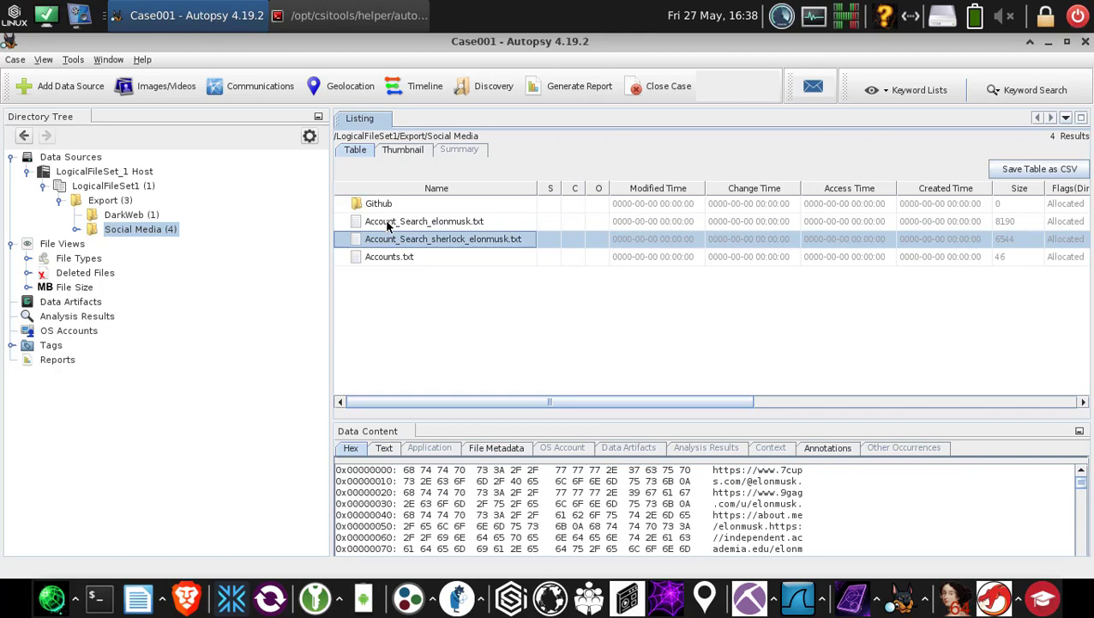
{"action": "left_click", "coordinate": [426, 222]}
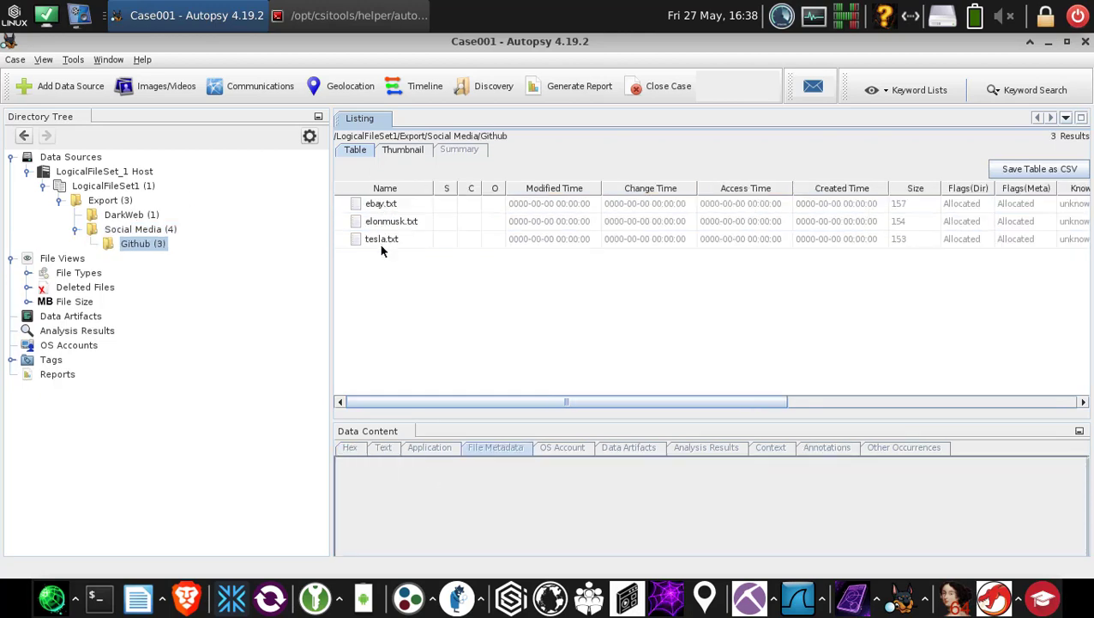
{"action": "left_click", "coordinate": [391, 221]}
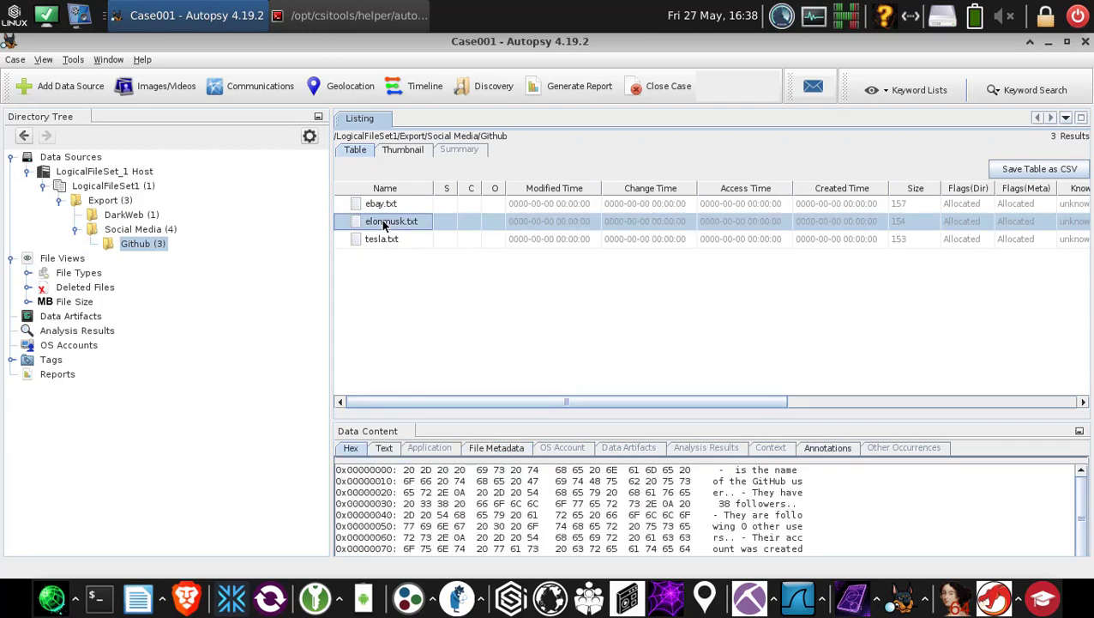
{"action": "mouse_move", "coordinate": [70, 245]}
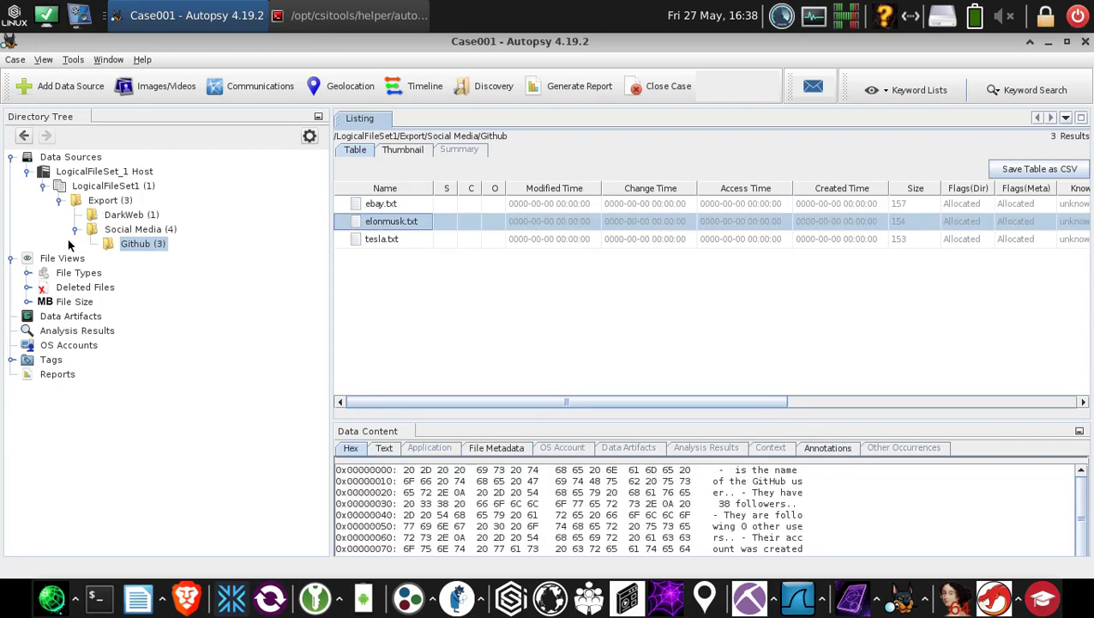
{"action": "mouse_move", "coordinate": [445, 362]}
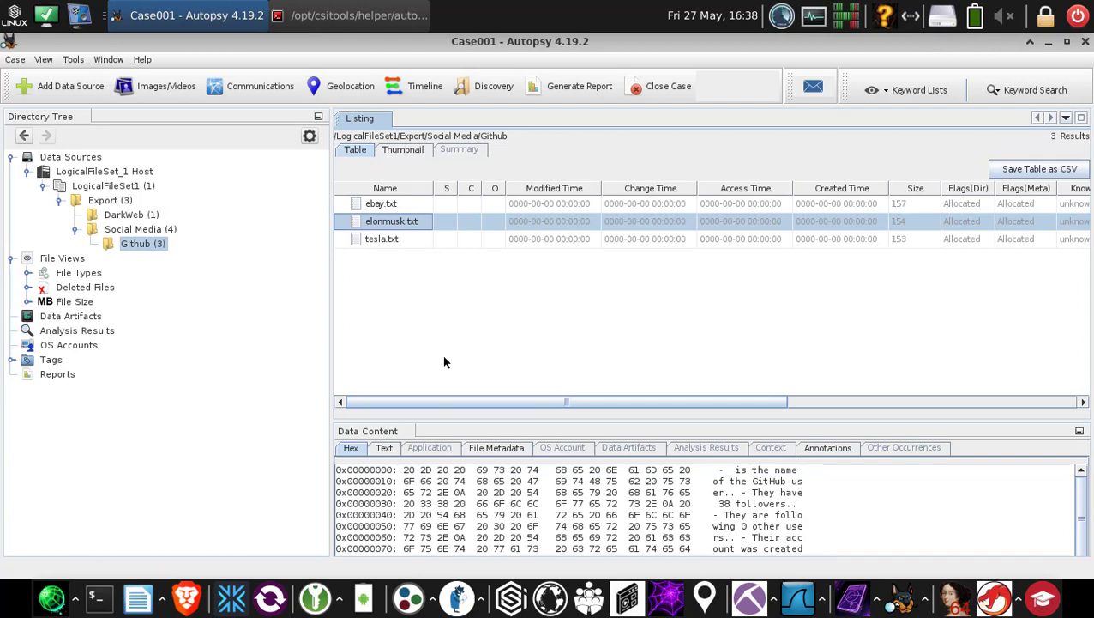
{"action": "mouse_move", "coordinate": [466, 411]}
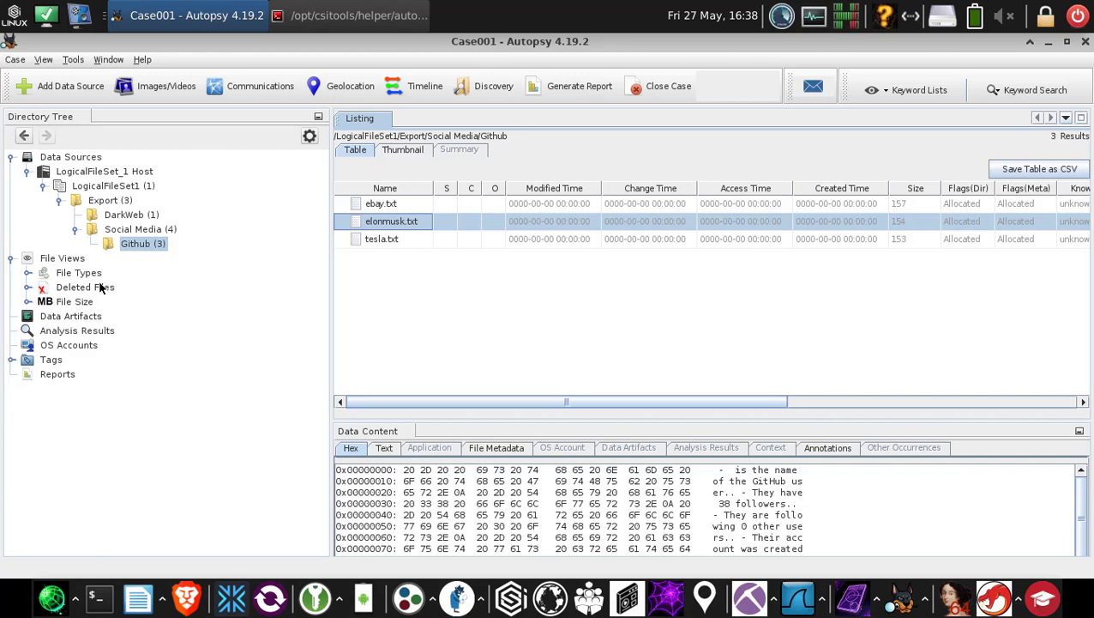
{"action": "mouse_move", "coordinate": [43, 261]}
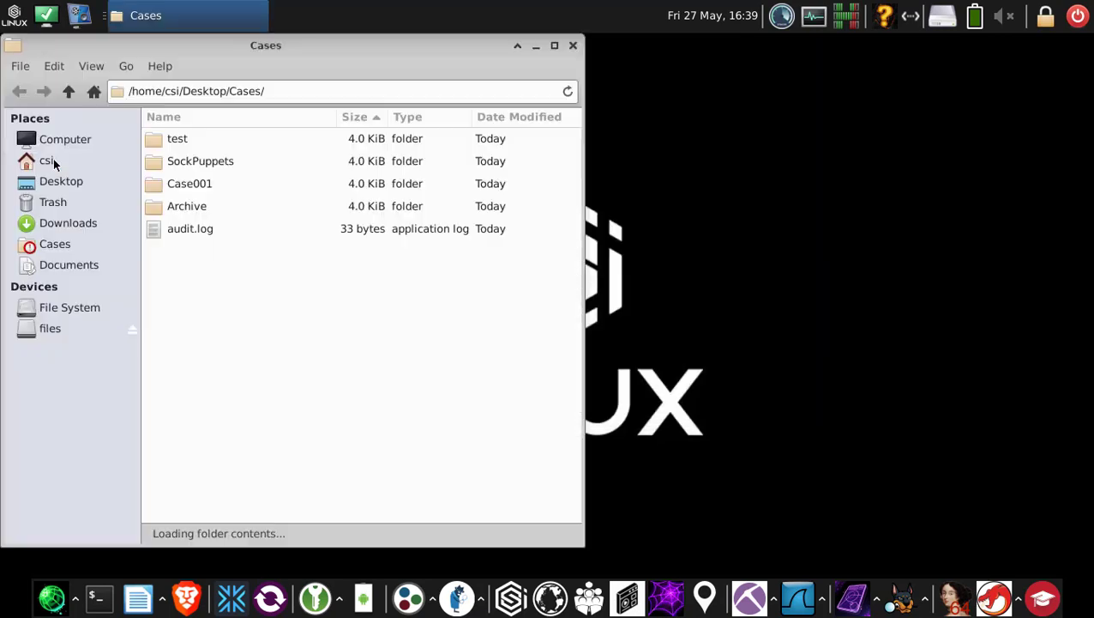
Browse into Case001 > Tools > Autopsy > Case001 to see its database, logs and module output.
{"action": "double_click", "coordinate": [189, 182]}
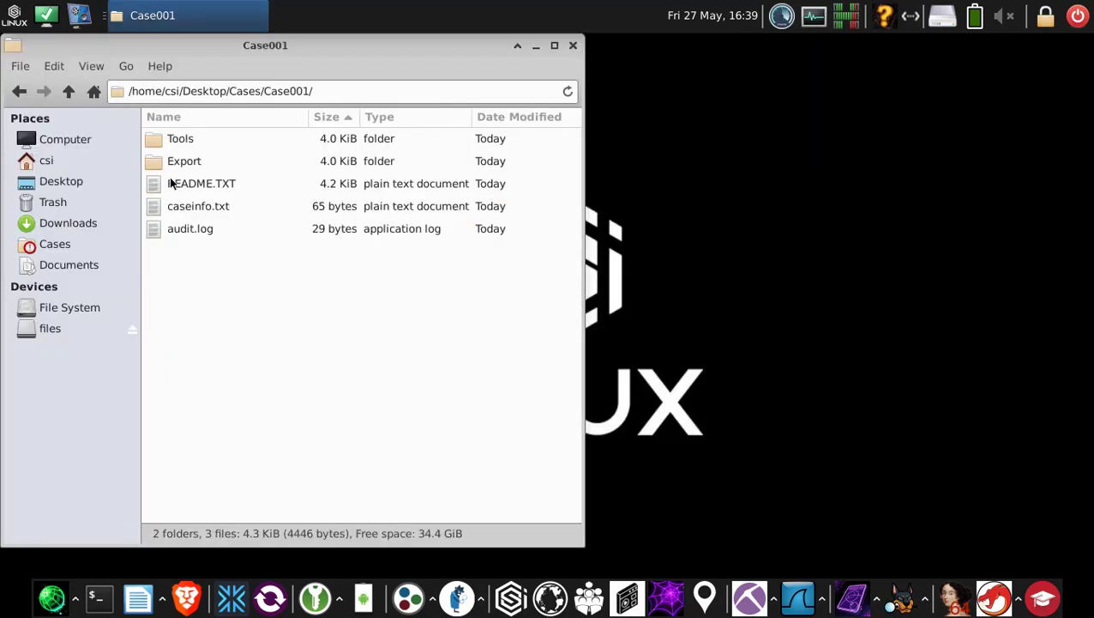
{"action": "double_click", "coordinate": [180, 137]}
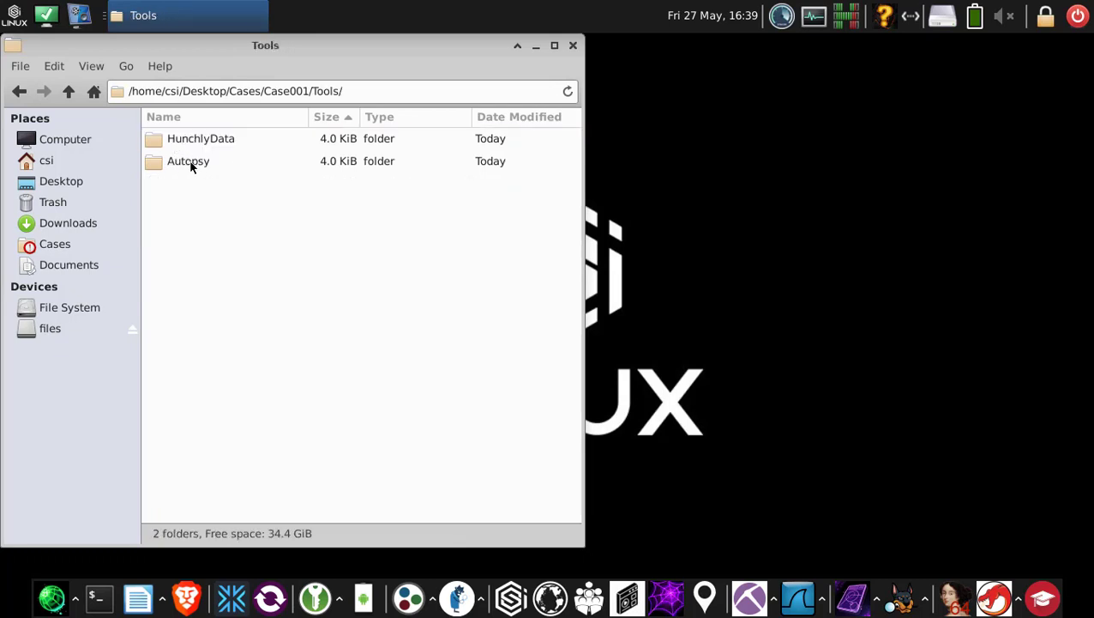
{"action": "double_click", "coordinate": [189, 161]}
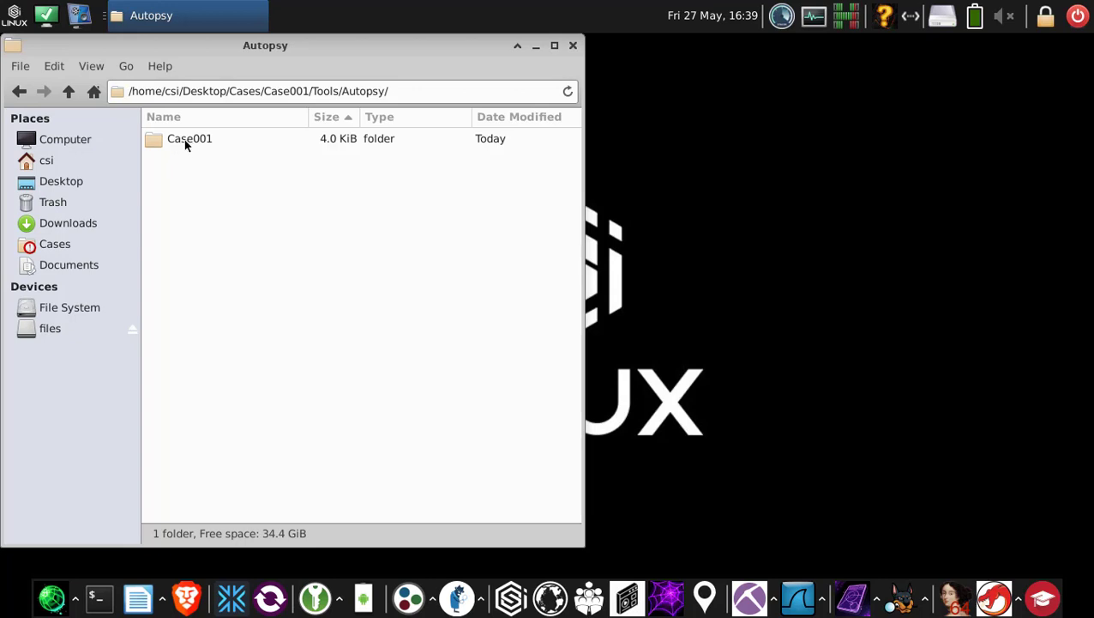
{"action": "double_click", "coordinate": [189, 138]}
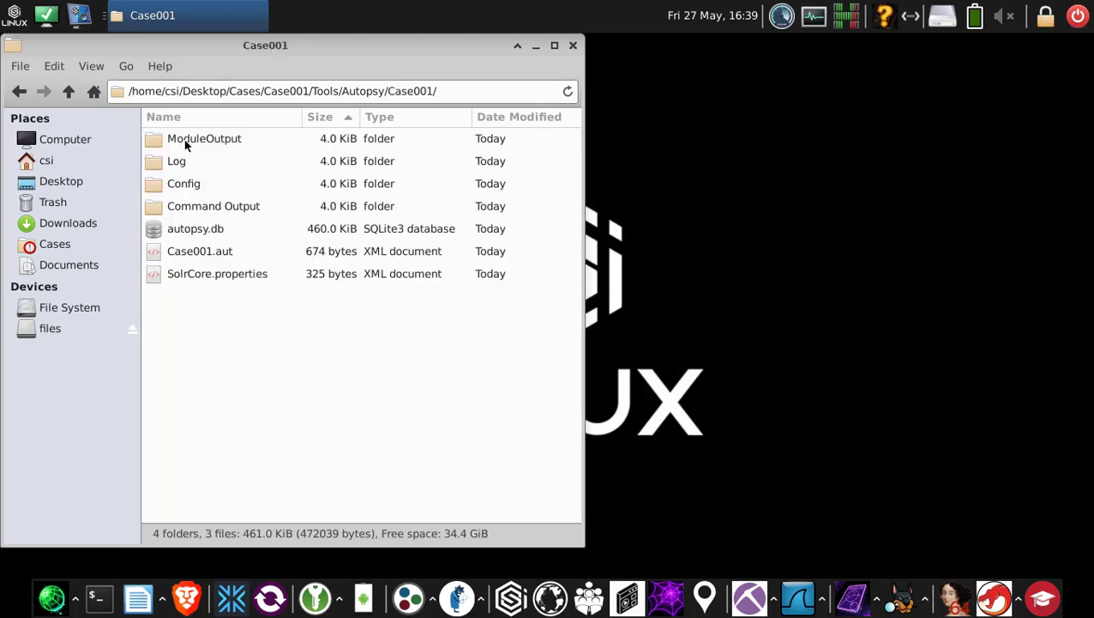
Navigate back up to the Cases folder and close the file manager to the desktop.
{"action": "left_click", "coordinate": [69, 91]}
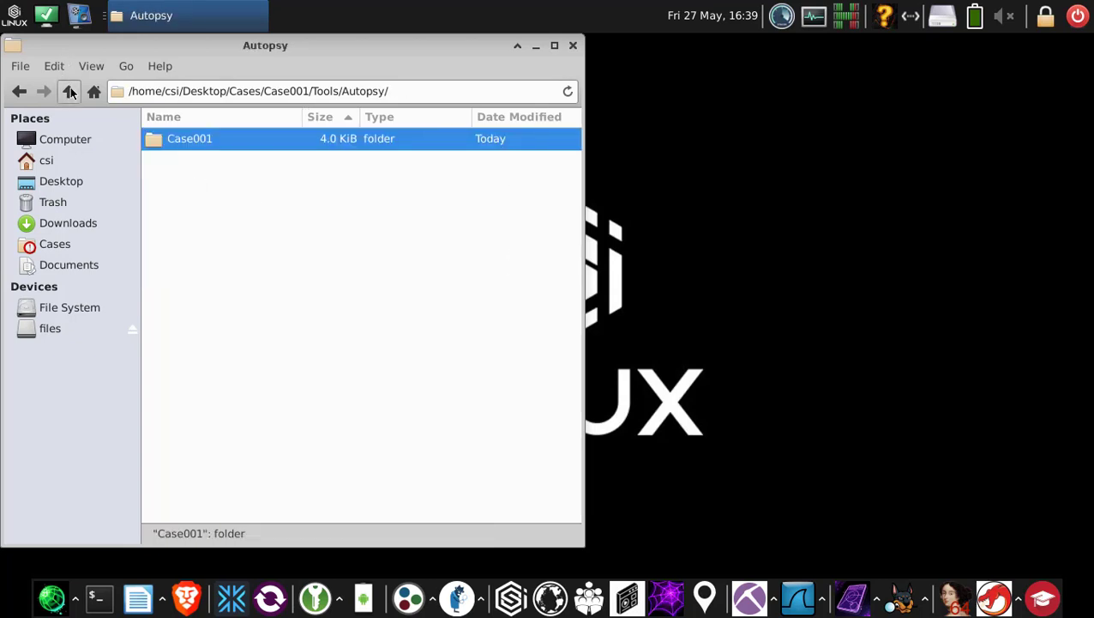
{"action": "left_click", "coordinate": [69, 91]}
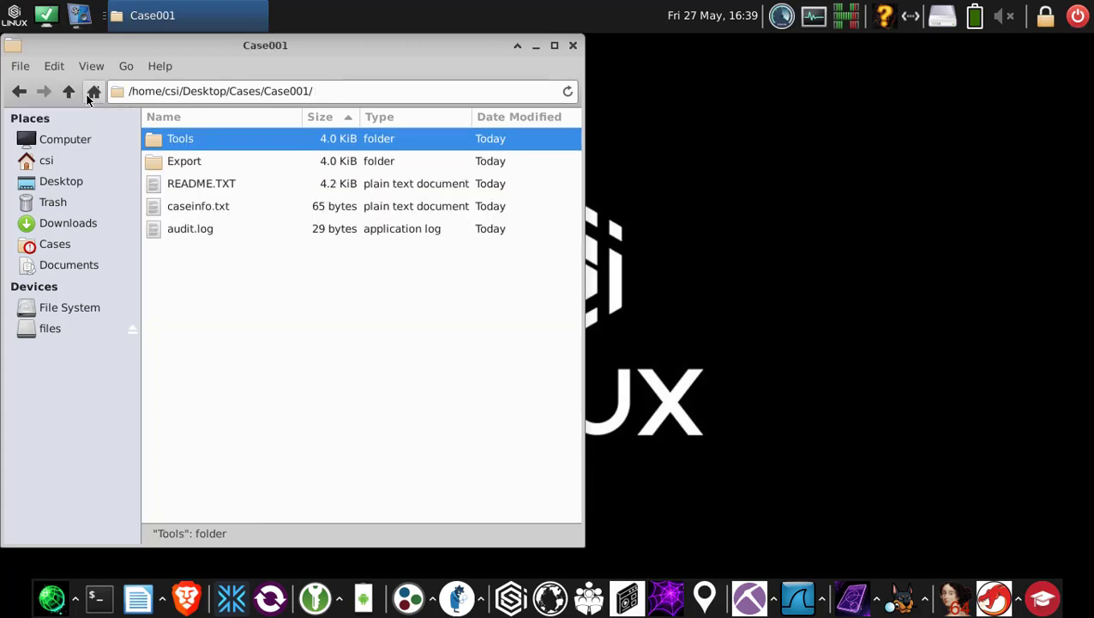
{"action": "mouse_move", "coordinate": [69, 91]}
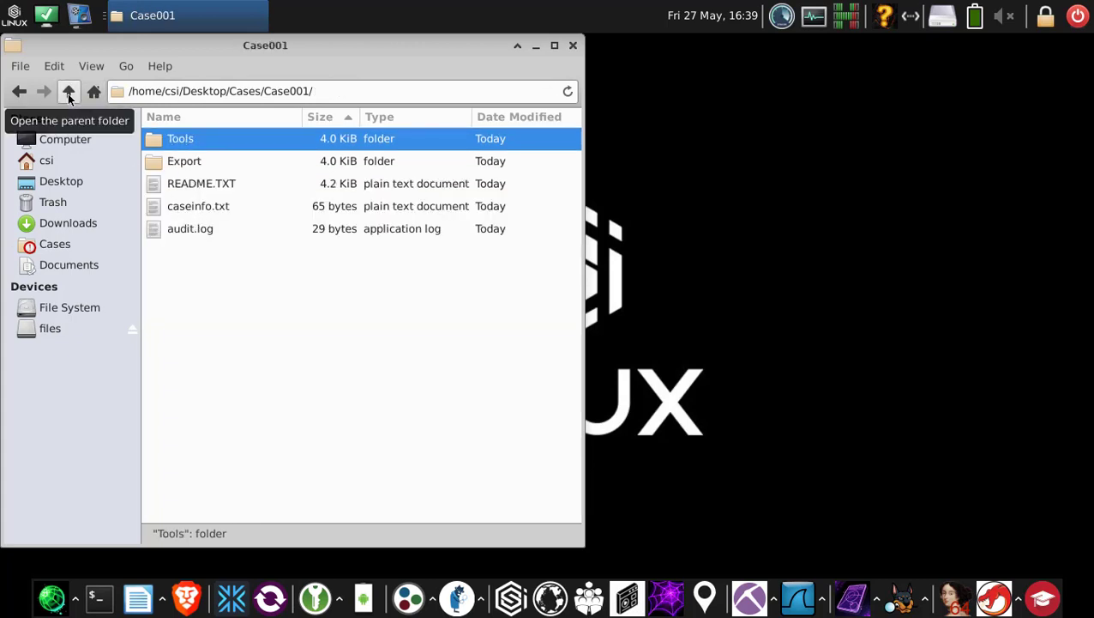
{"action": "left_click", "coordinate": [68, 90]}
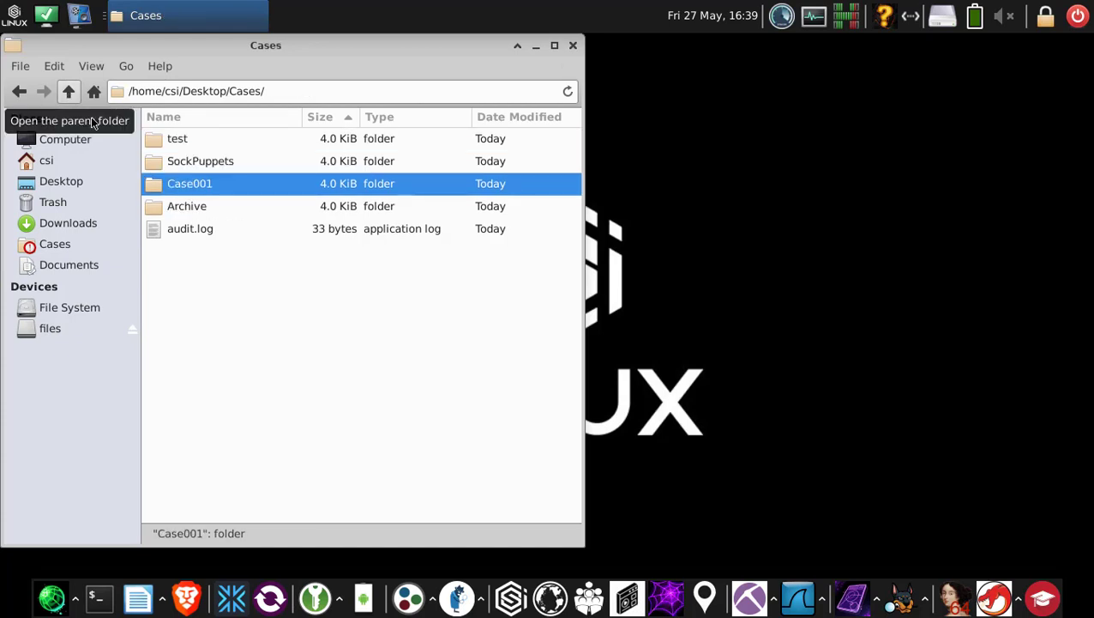
{"action": "mouse_move", "coordinate": [192, 213]}
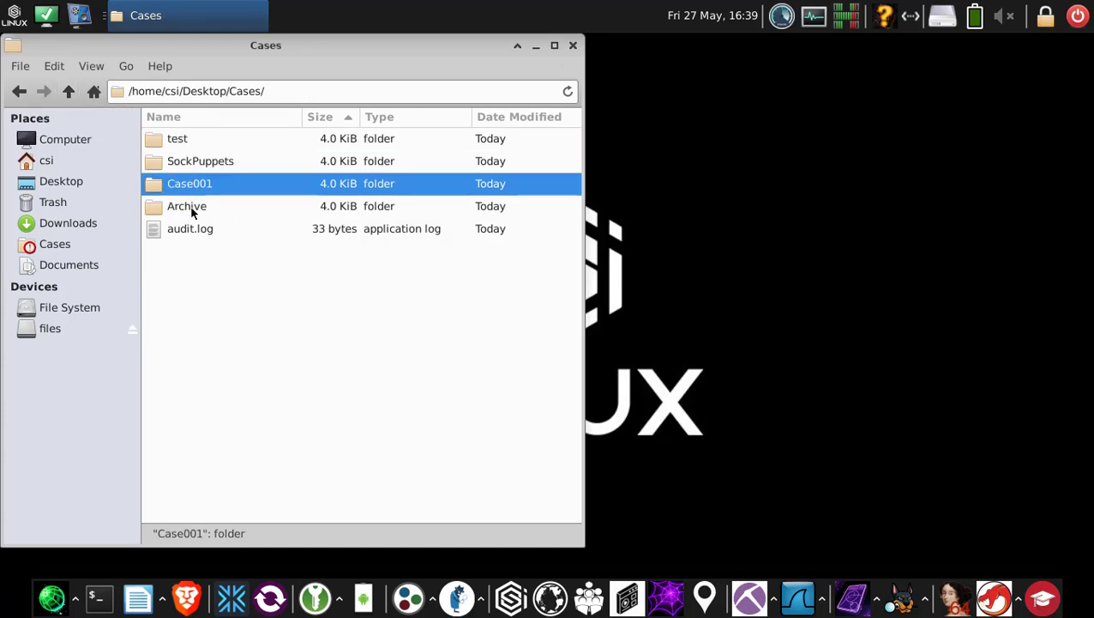
{"action": "left_click", "coordinate": [187, 205]}
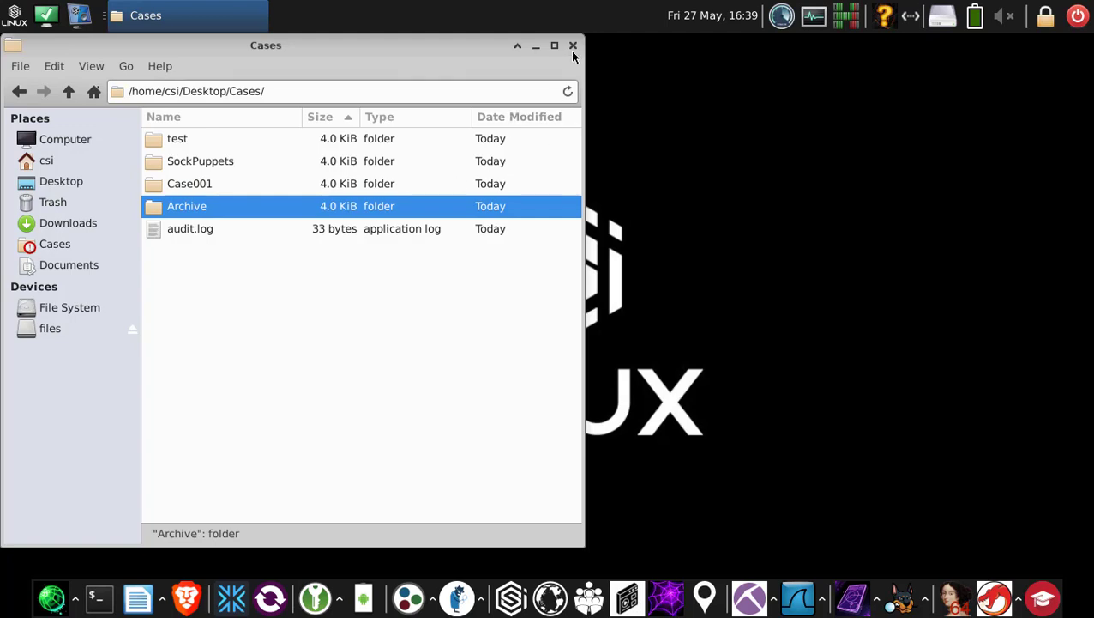
{"action": "left_click", "coordinate": [573, 45]}
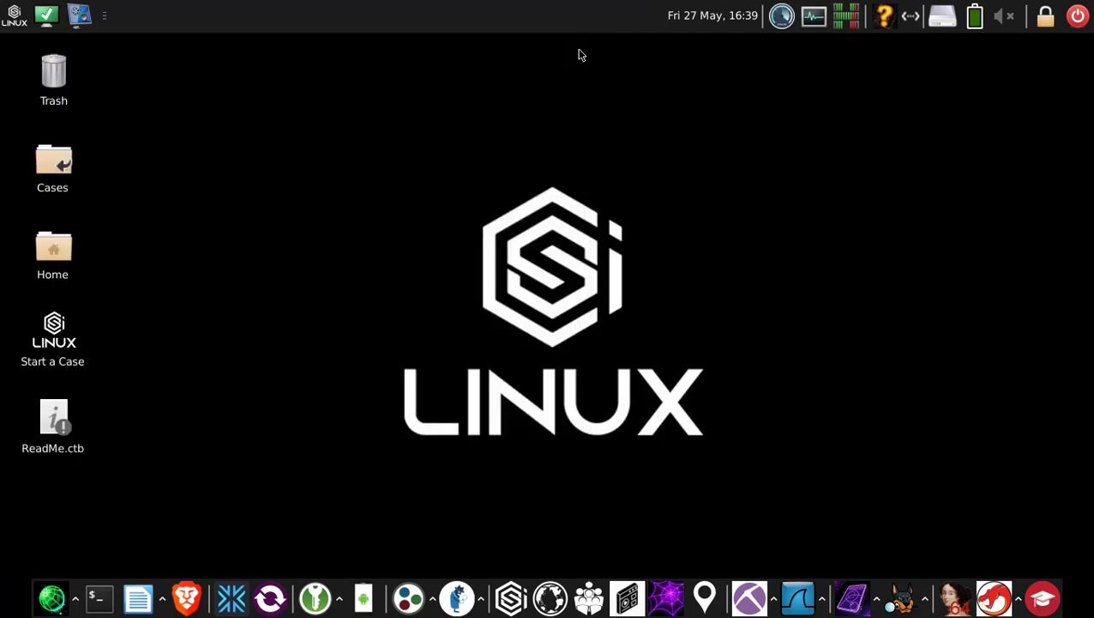